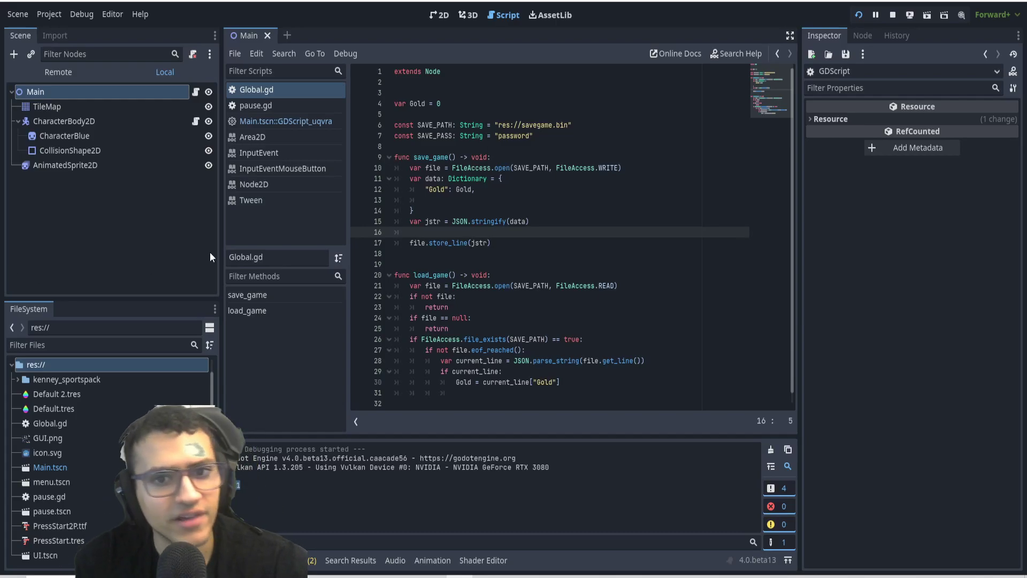
# Step: Save the Main scene and open its script calling Global.load_game and printing Global.Gold
pyautogui.doubleClick(434, 178)
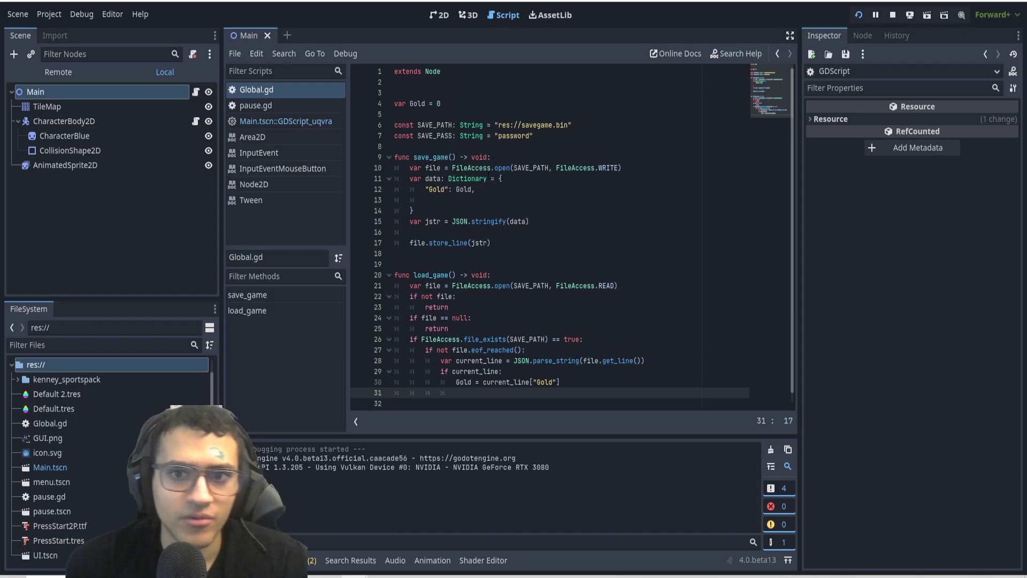
pyautogui.click(628, 178)
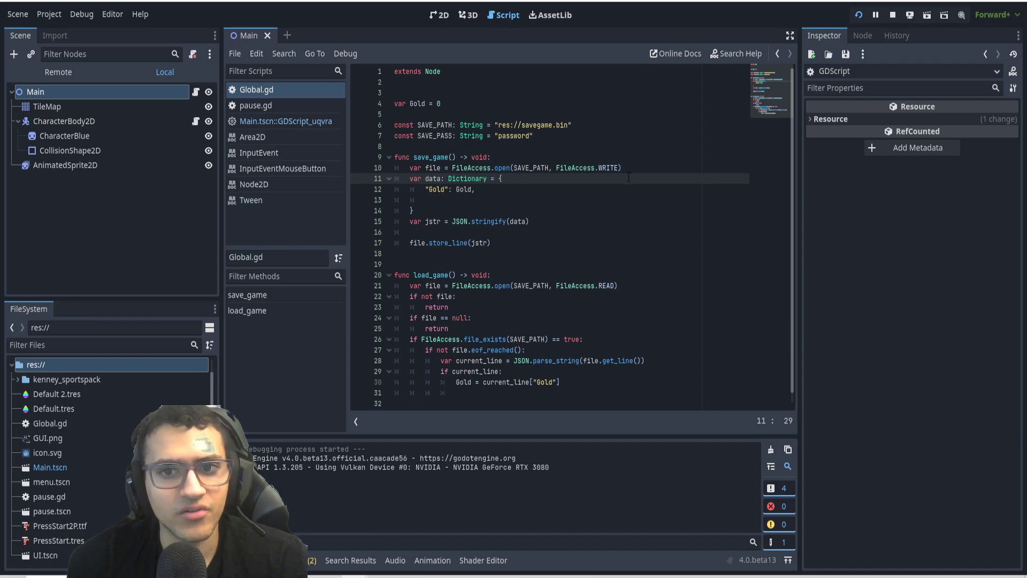
pyautogui.click(622, 167)
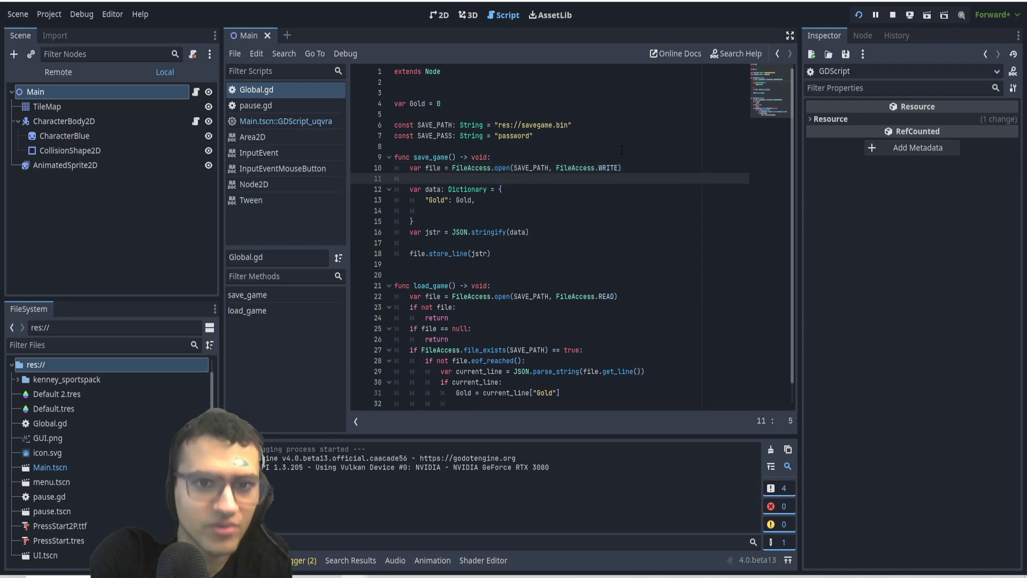
pyautogui.press('ctrl+s')
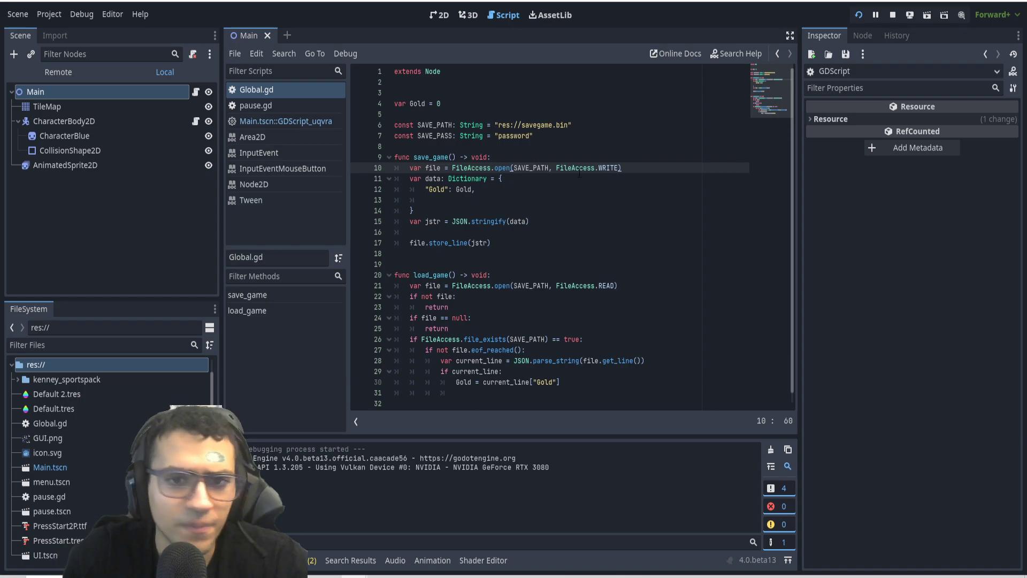
pyautogui.click(490, 167)
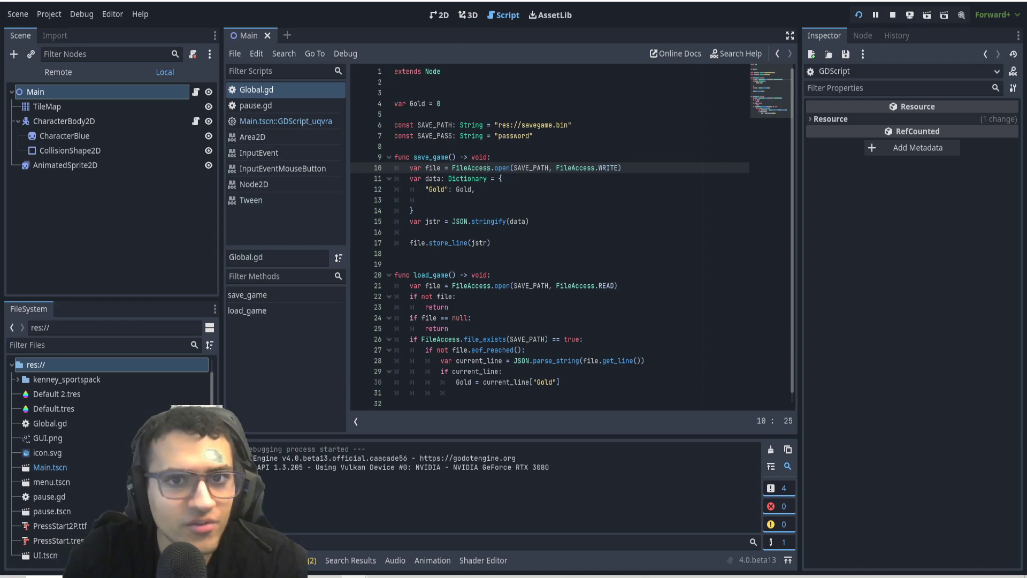
pyautogui.click(438, 14)
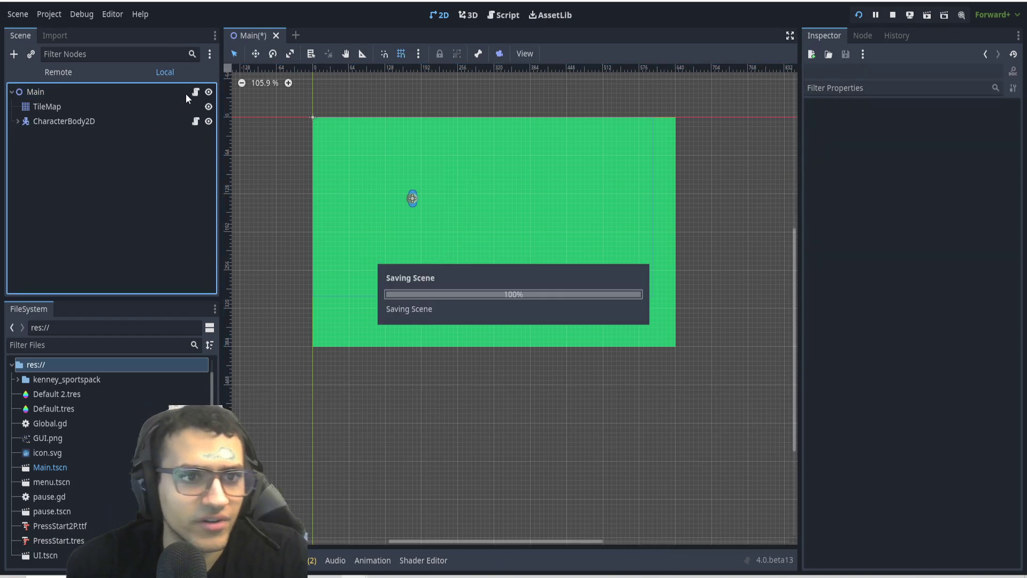
pyautogui.click(502, 14)
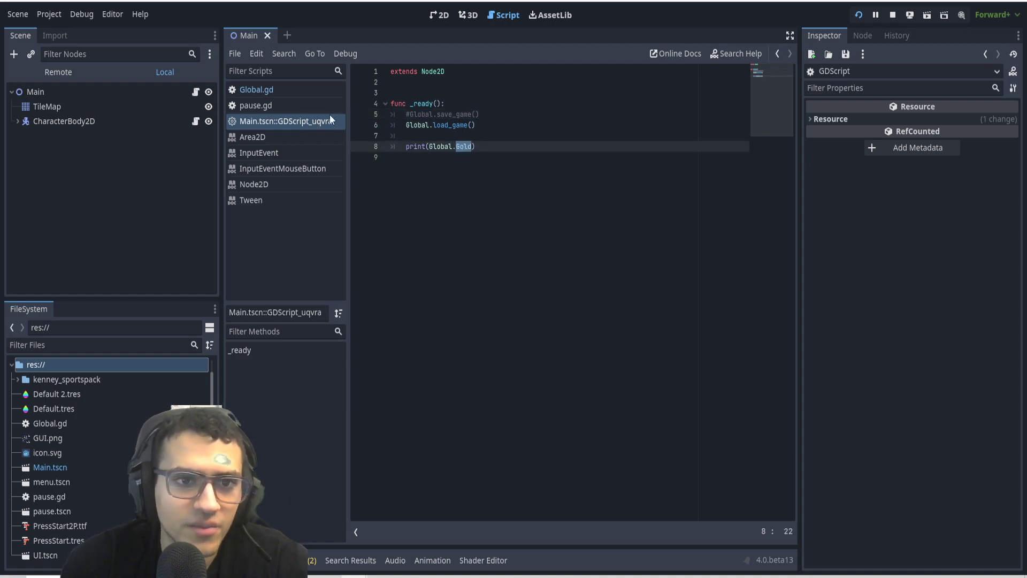
pyautogui.click(49, 14)
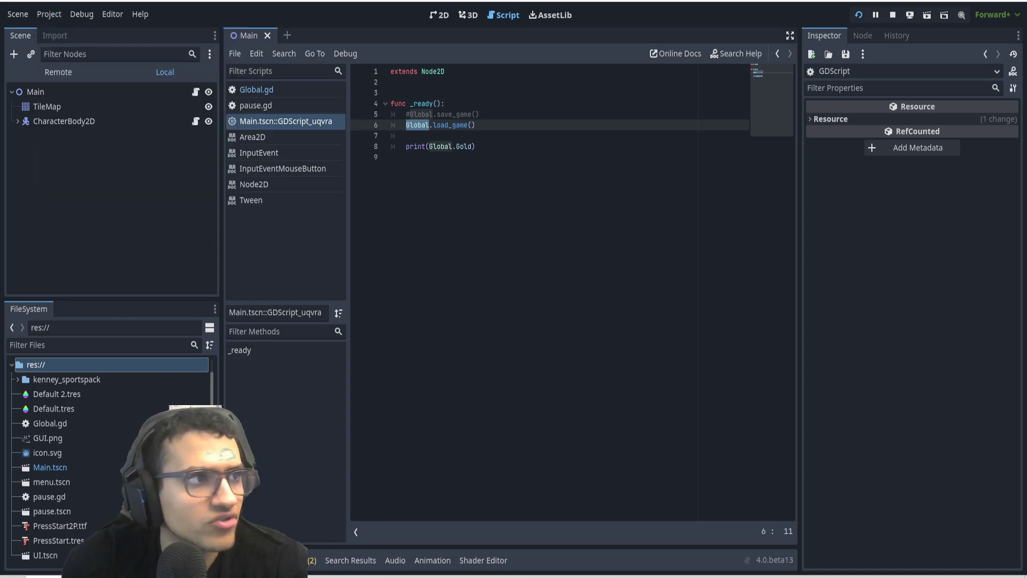
pyautogui.click(48, 14)
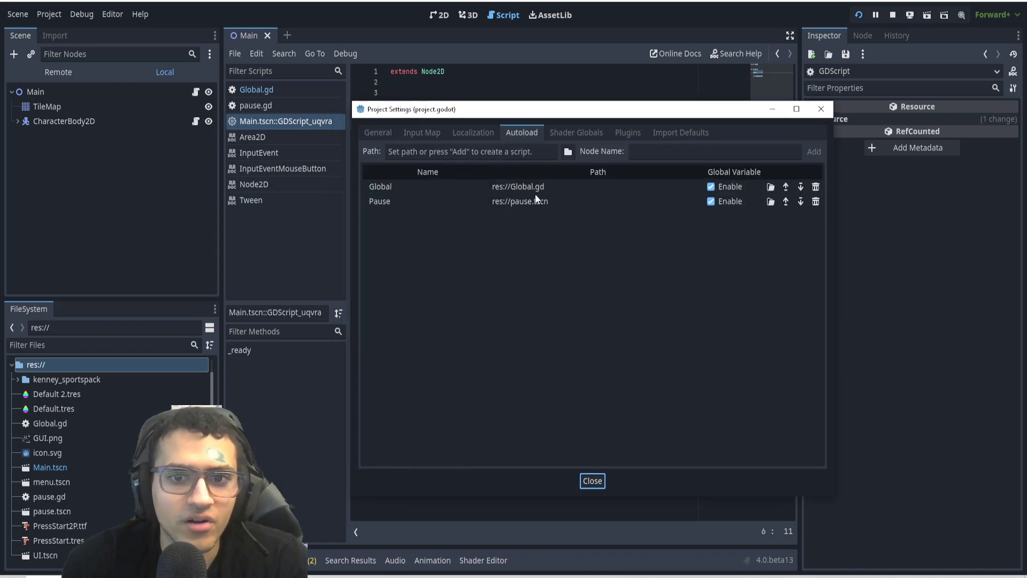
pyautogui.click(590, 481)
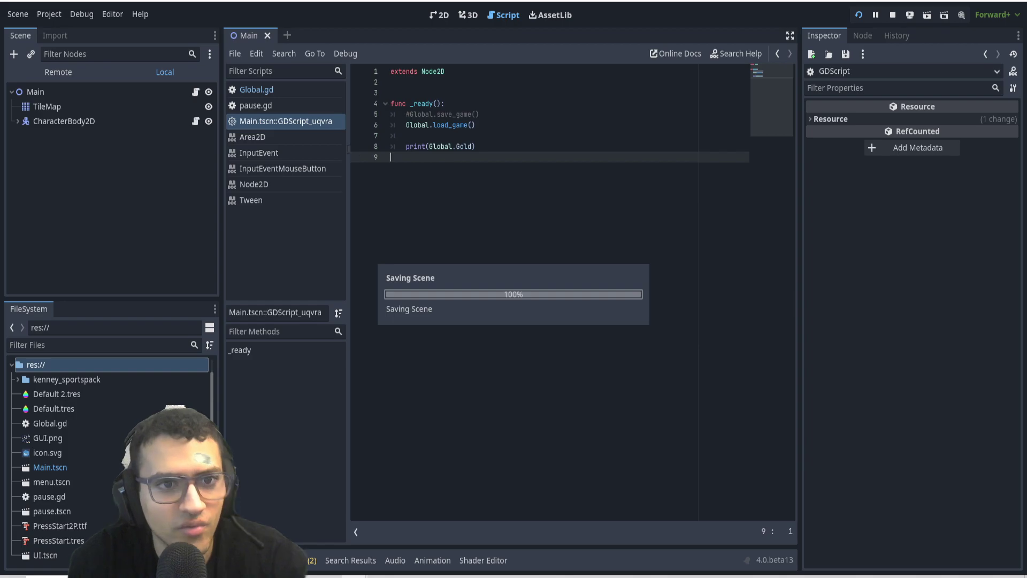
pyautogui.click(255, 89)
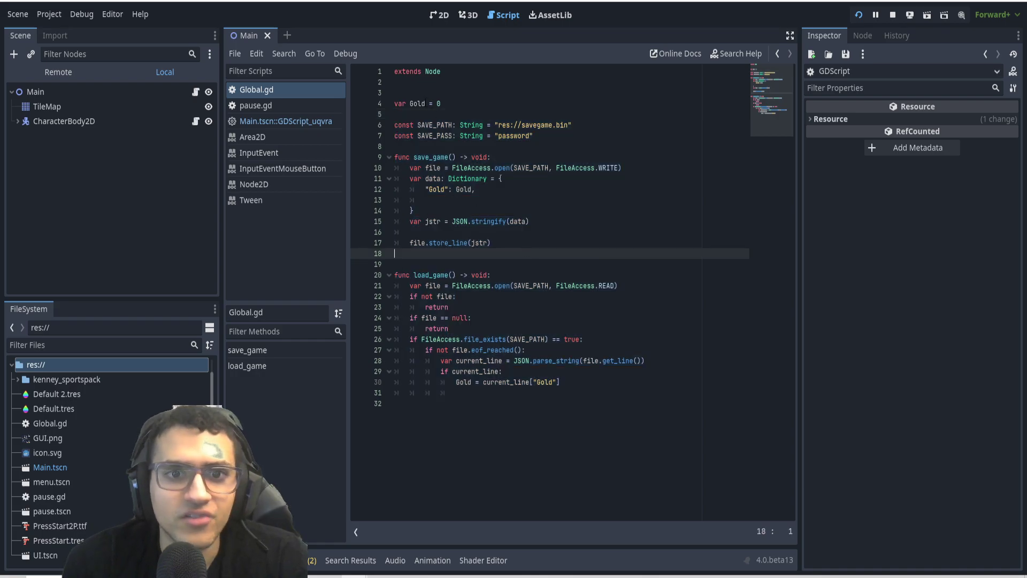
# Step: Review Global.gd, highlighting the Gold variable and the file variable in save_game
pyautogui.doubleClick(416, 103)
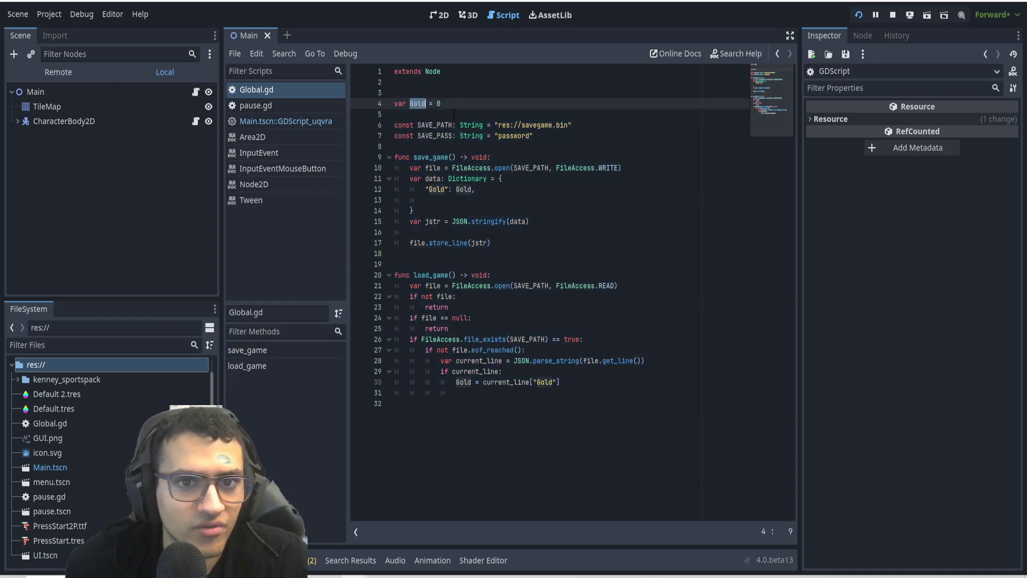
pyautogui.click(395, 114)
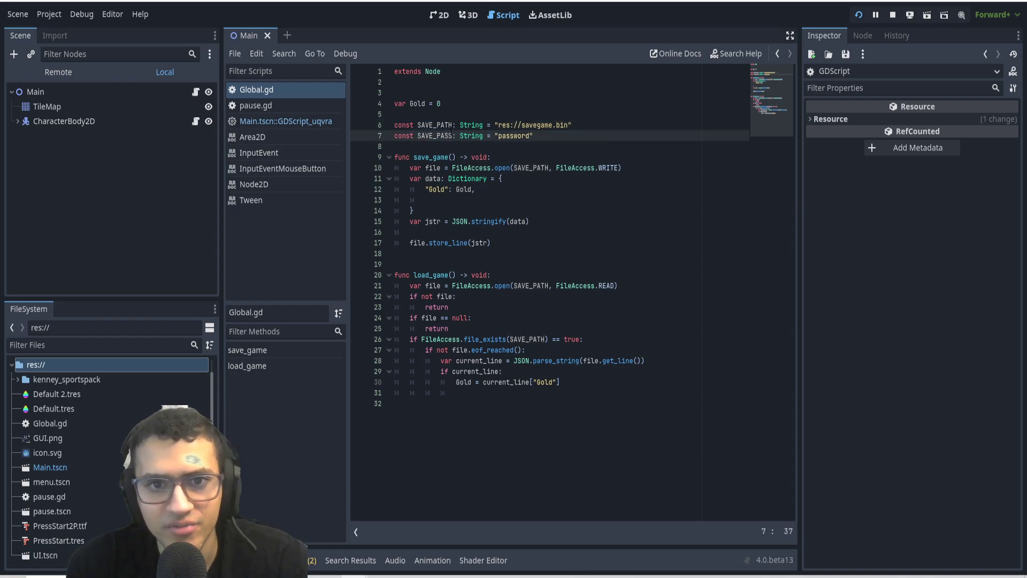
pyautogui.click(406, 146)
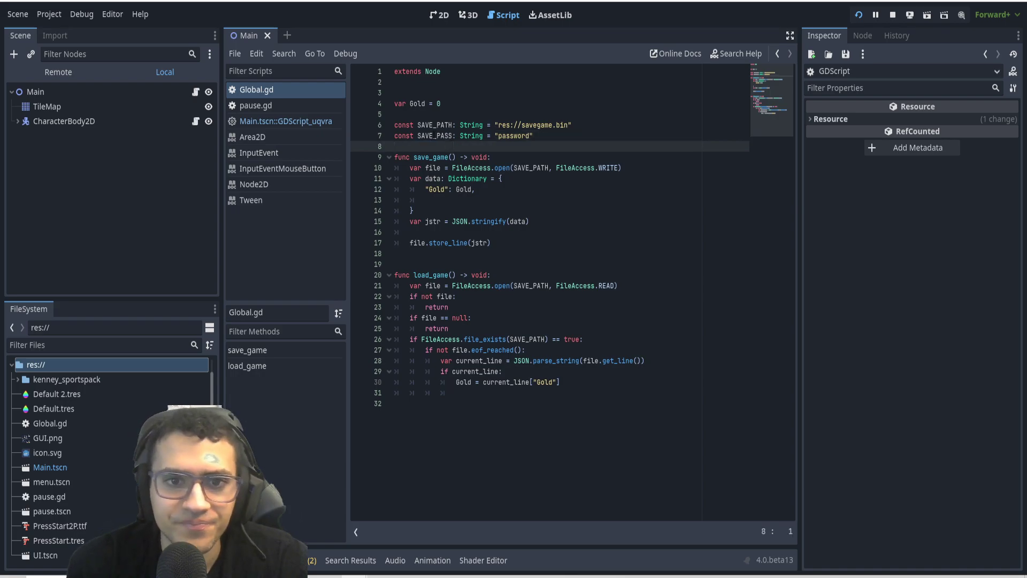
pyautogui.doubleClick(432, 157)
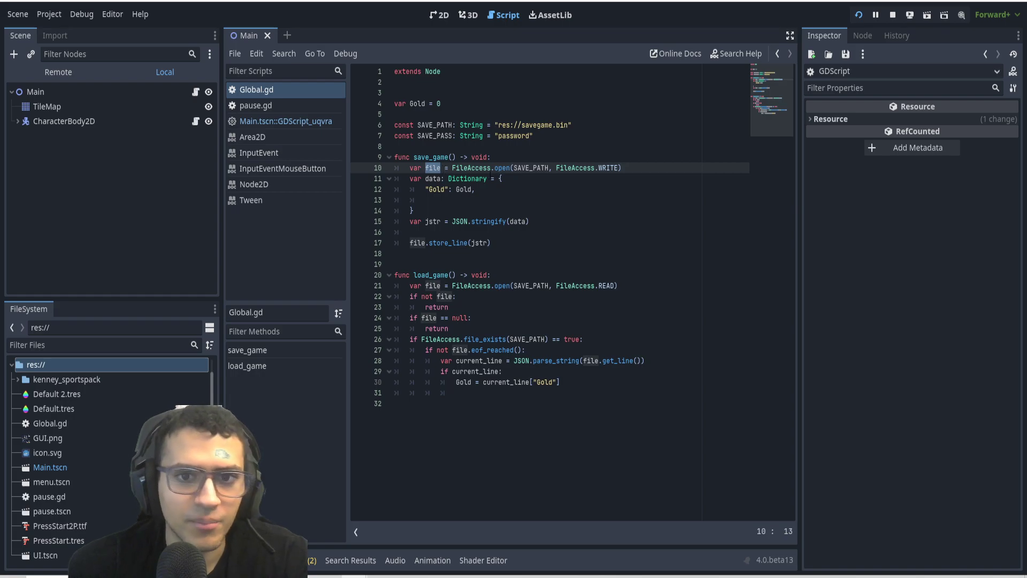
pyautogui.doubleClick(470, 167)
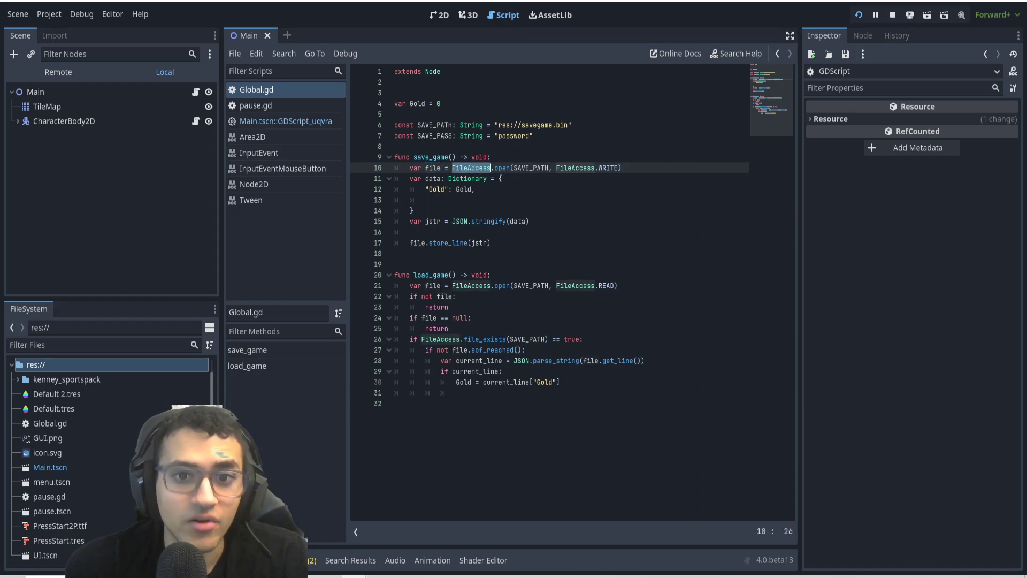
pyautogui.doubleClick(532, 167)
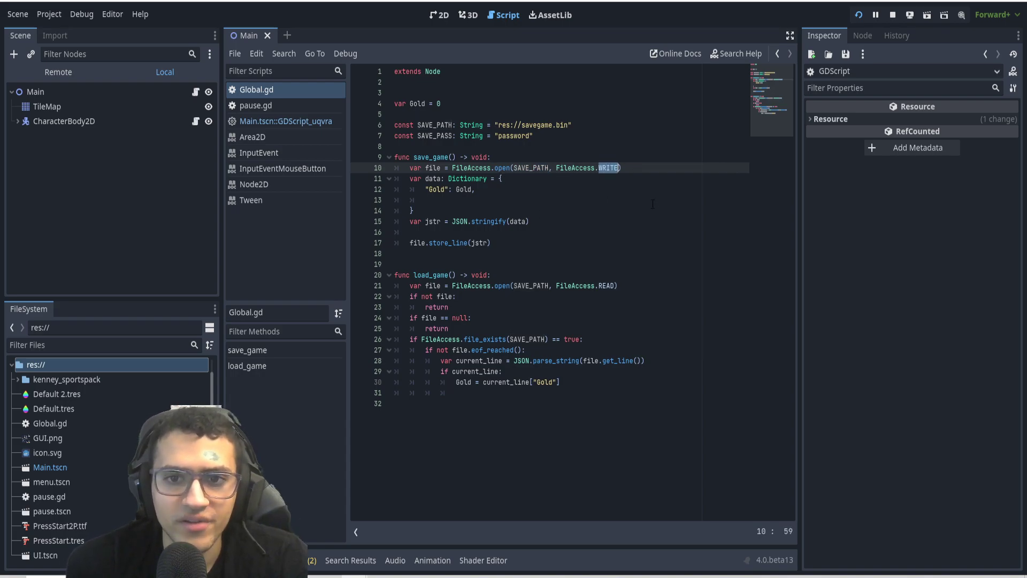
pyautogui.click(425, 179)
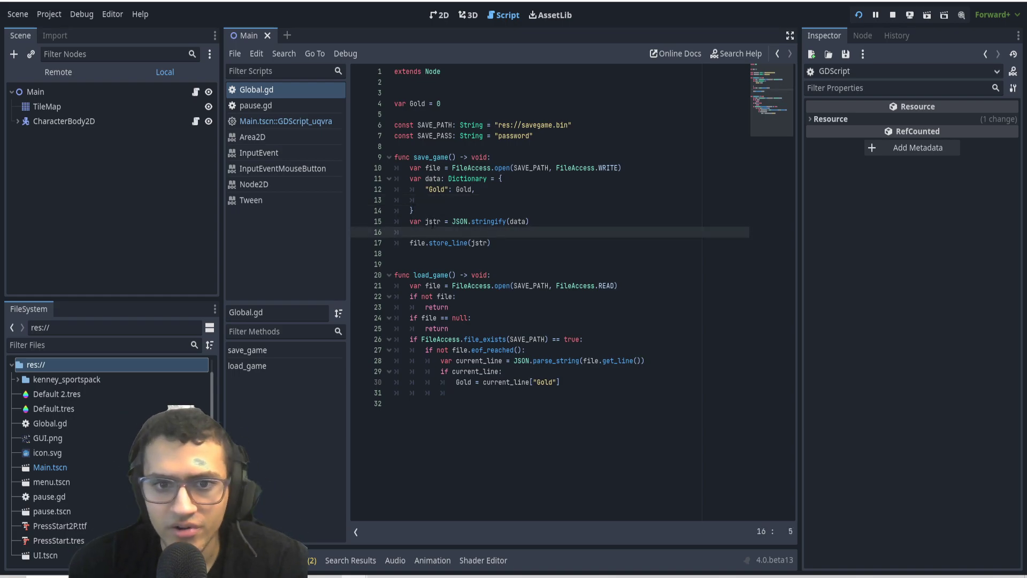
pyautogui.doubleClick(431, 221)
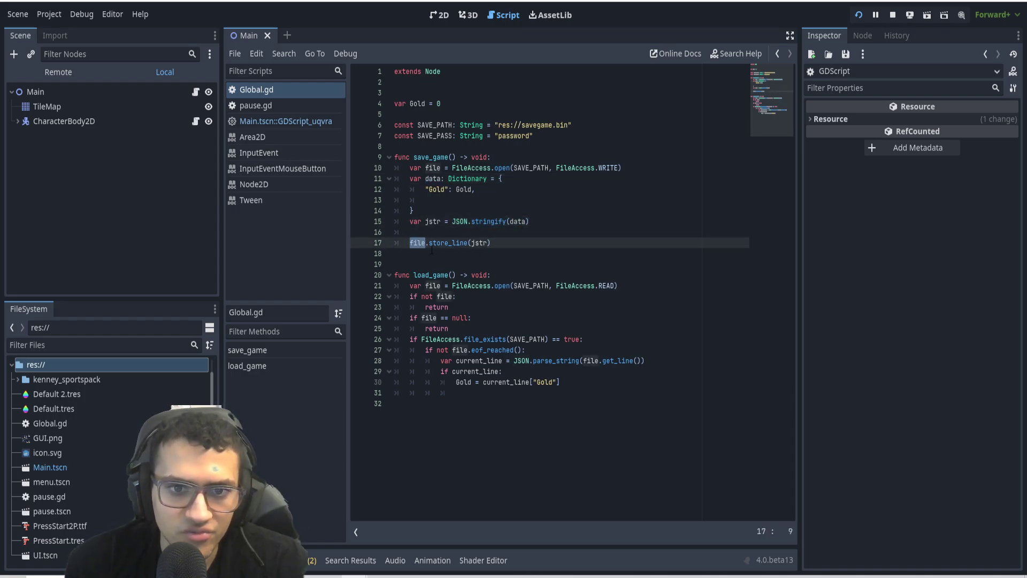
pyautogui.doubleClick(478, 243)
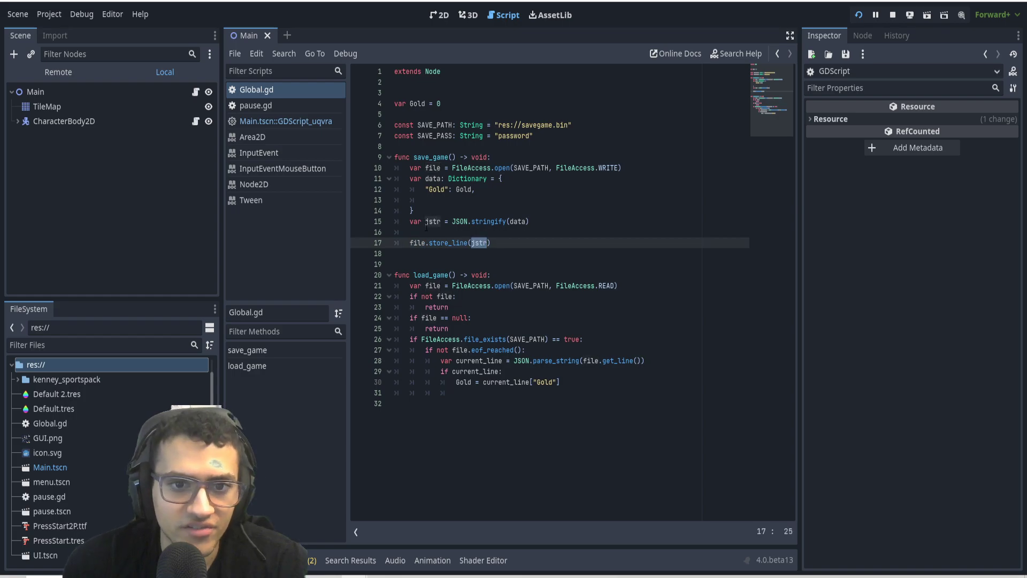
pyautogui.doubleClick(416, 243)
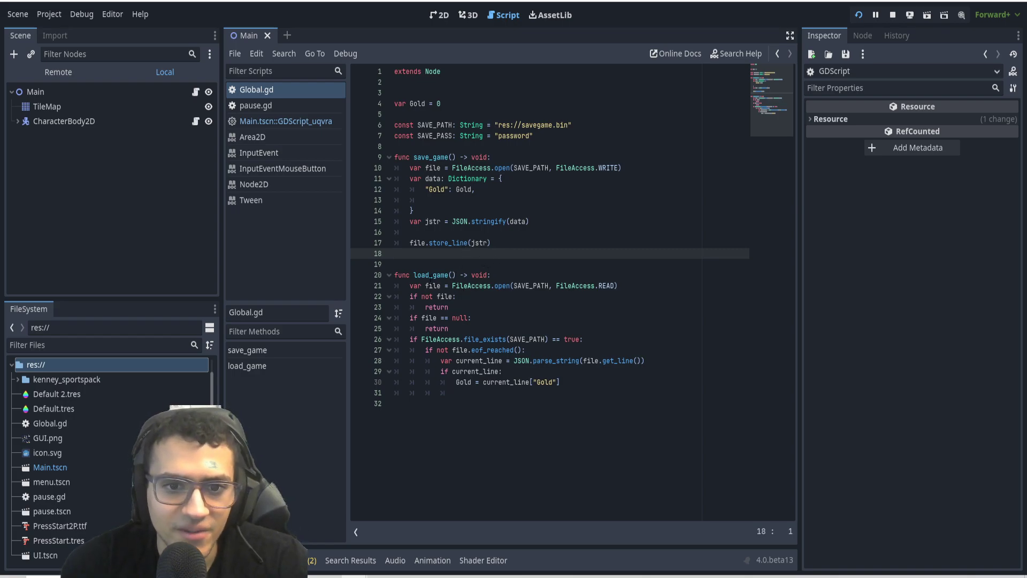
pyautogui.click(487, 275)
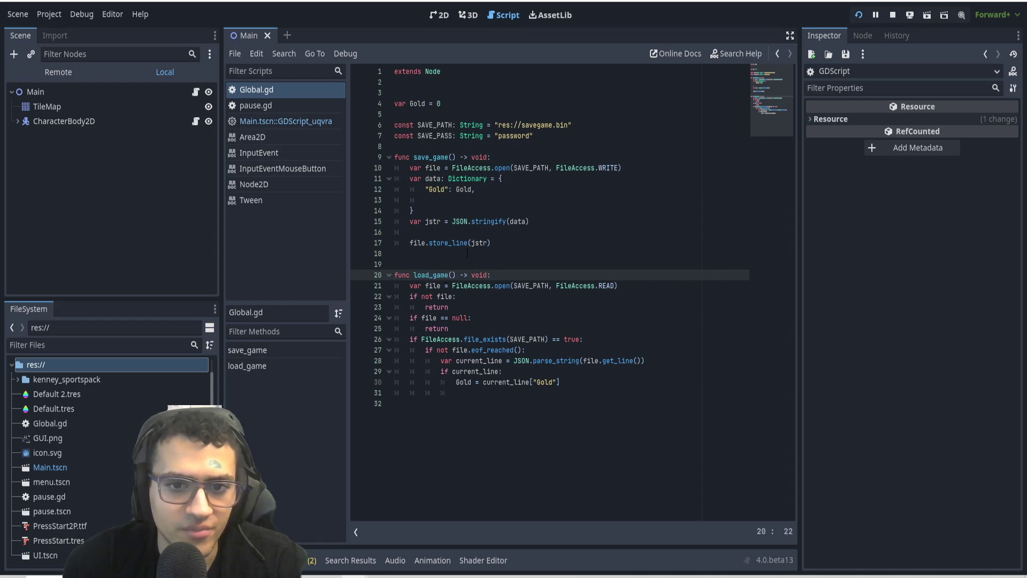
pyautogui.doubleClick(430, 286)
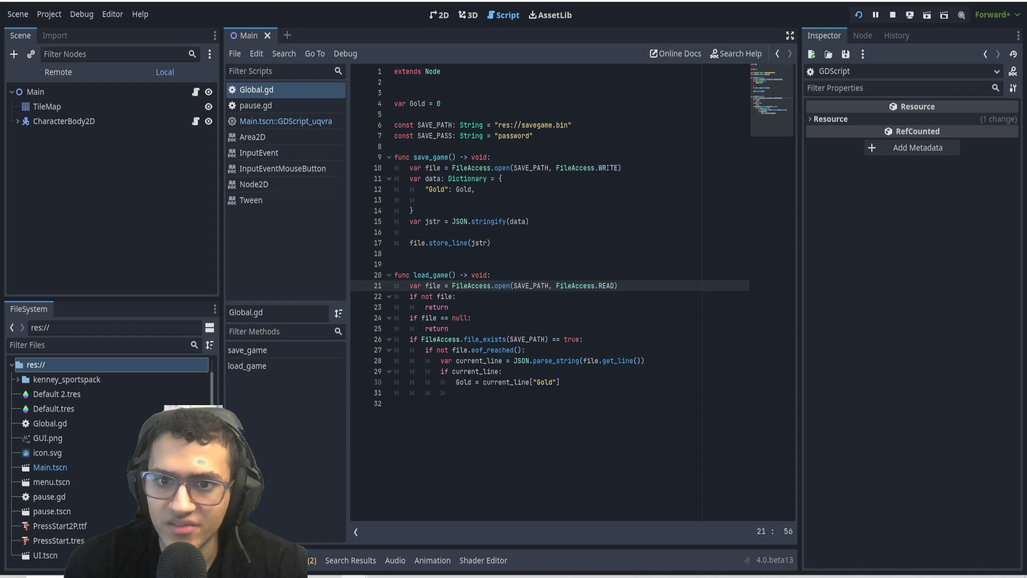
pyautogui.doubleClick(606, 167)
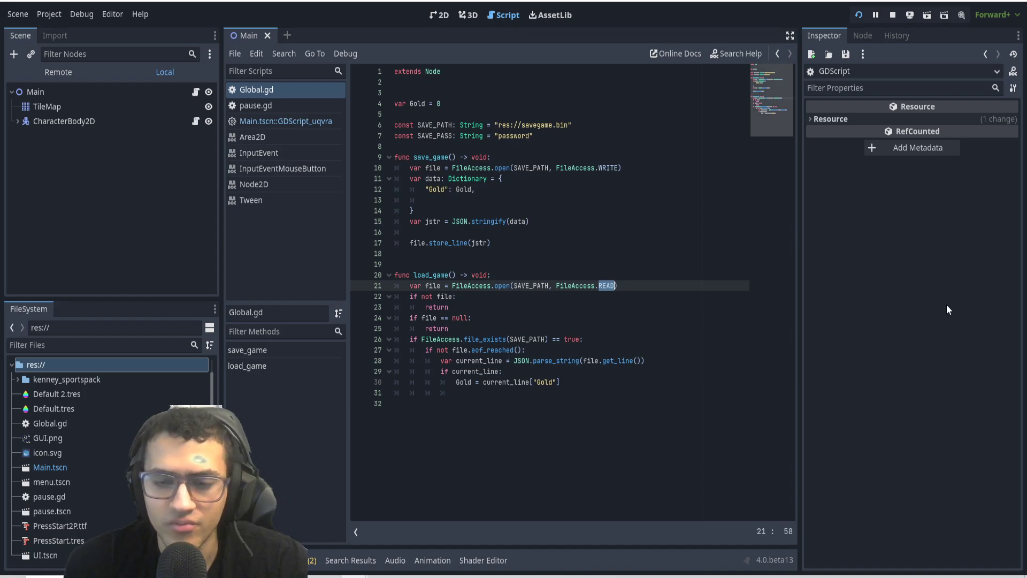
pyautogui.moveTo(540, 228)
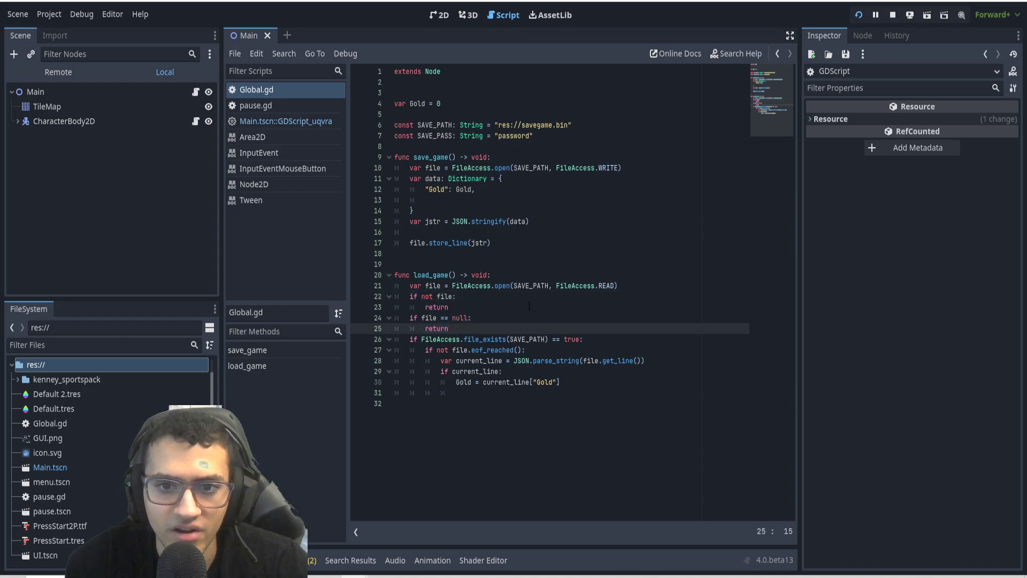
pyautogui.click(424, 296)
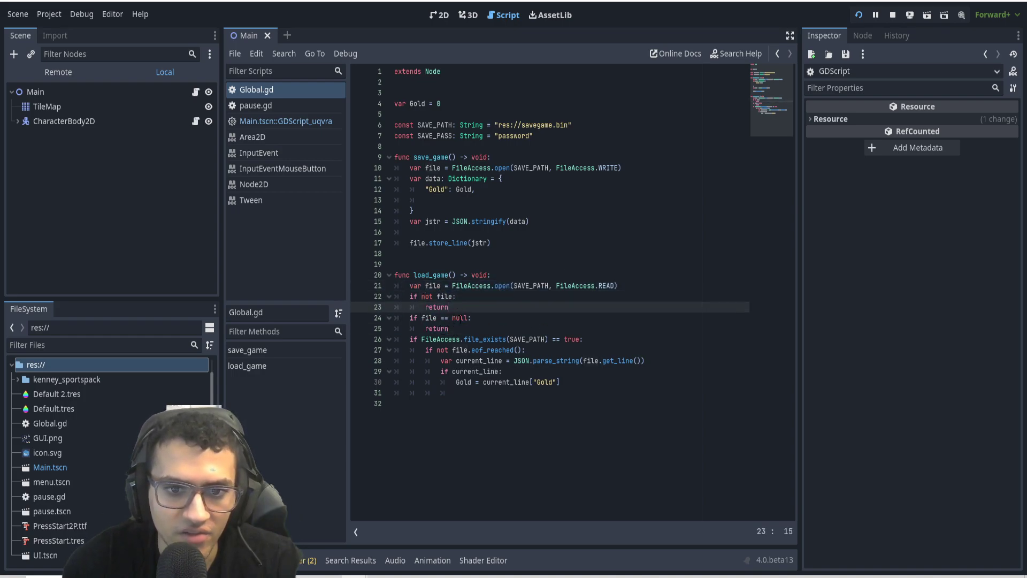
pyautogui.click(450, 328)
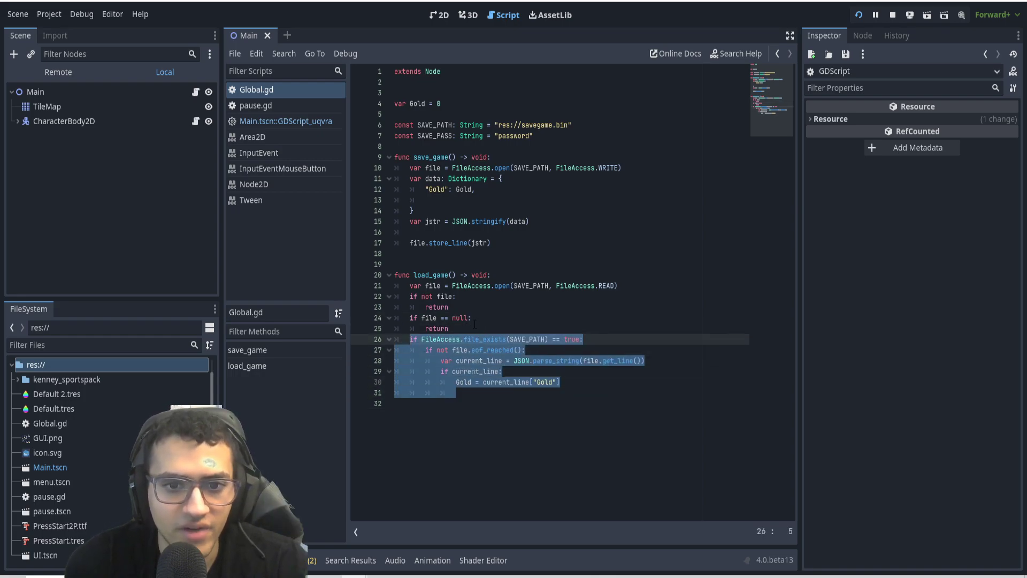
pyautogui.click(493, 338)
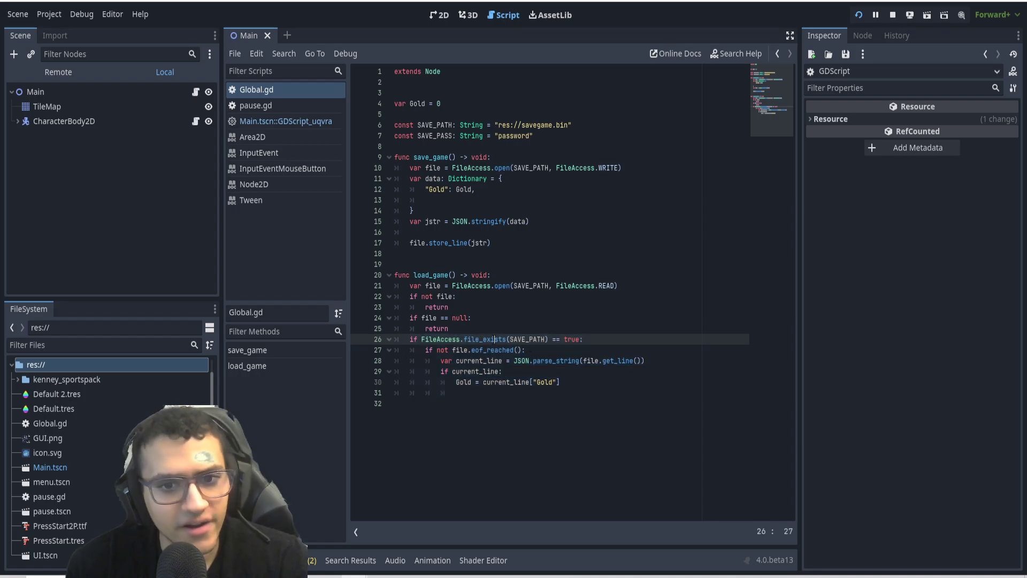
pyautogui.doubleClick(481, 338)
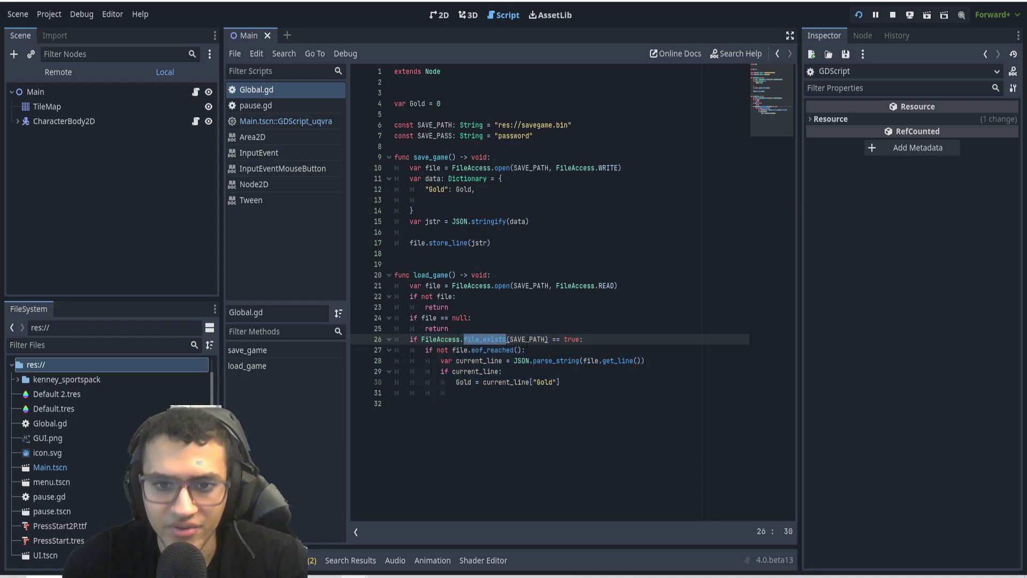
pyautogui.doubleClick(526, 339)
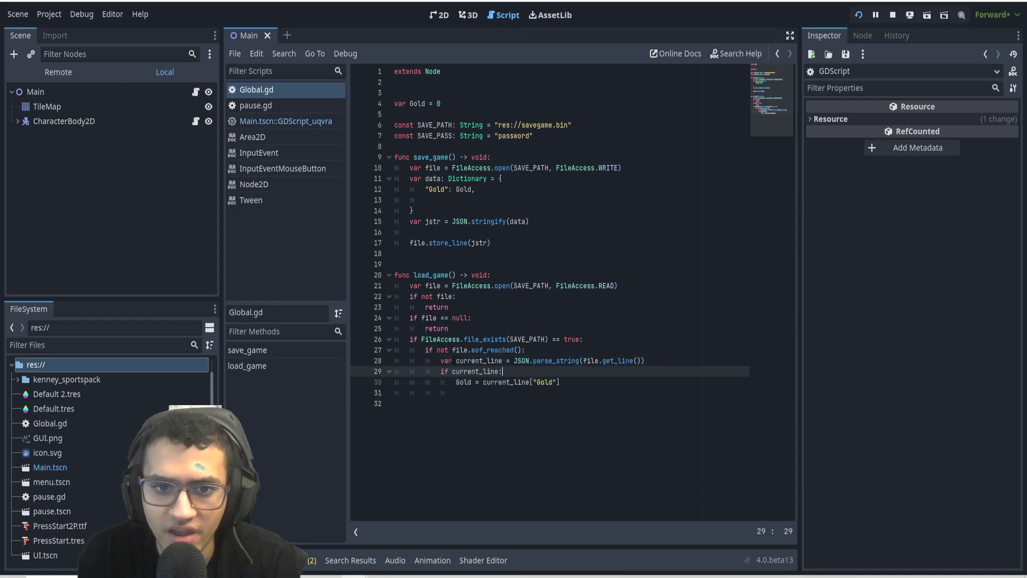
pyautogui.doubleClick(472, 360)
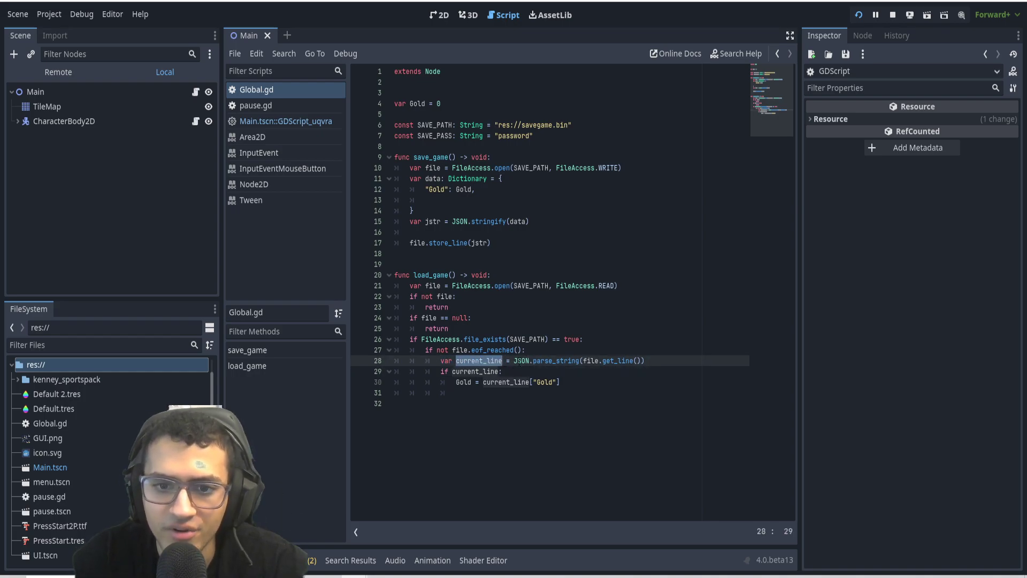
pyautogui.doubleClick(557, 360)
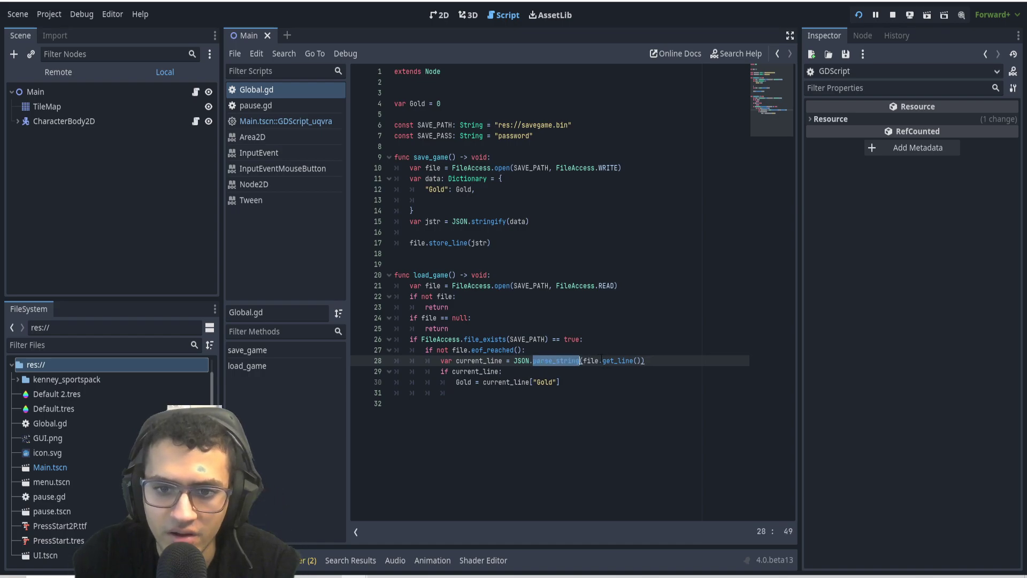
pyautogui.click(619, 360)
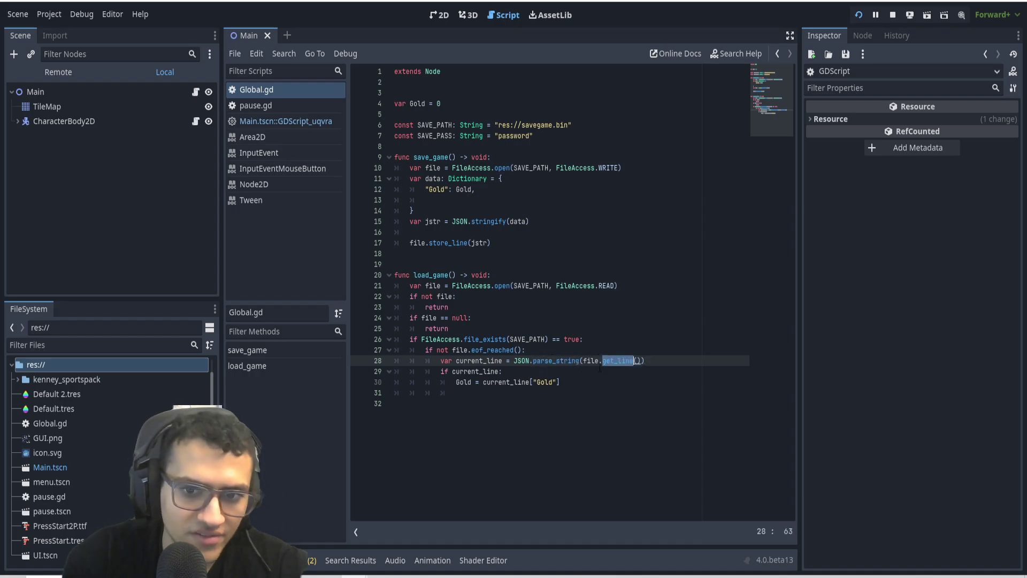
pyautogui.click(426, 190)
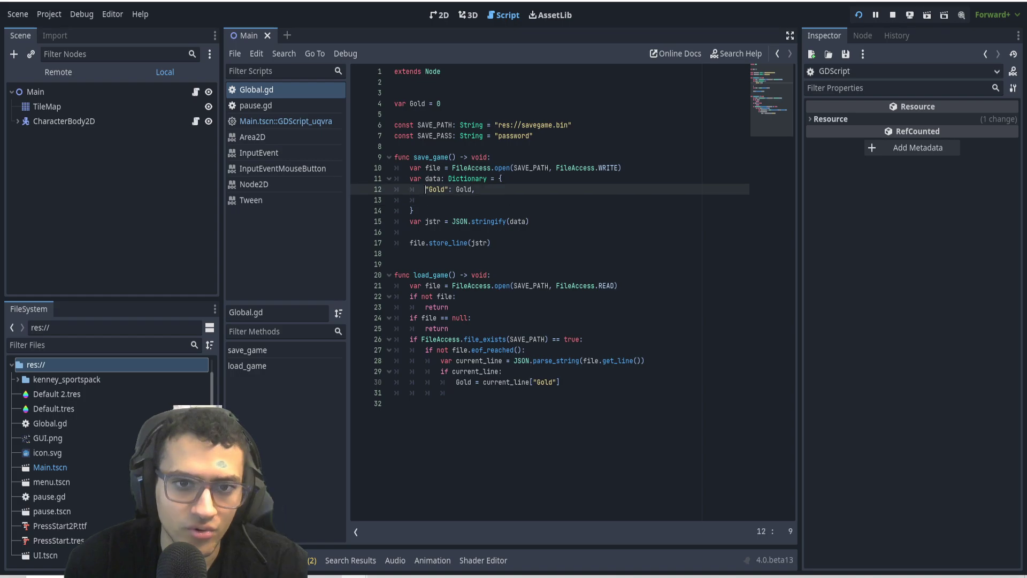
pyautogui.click(457, 382)
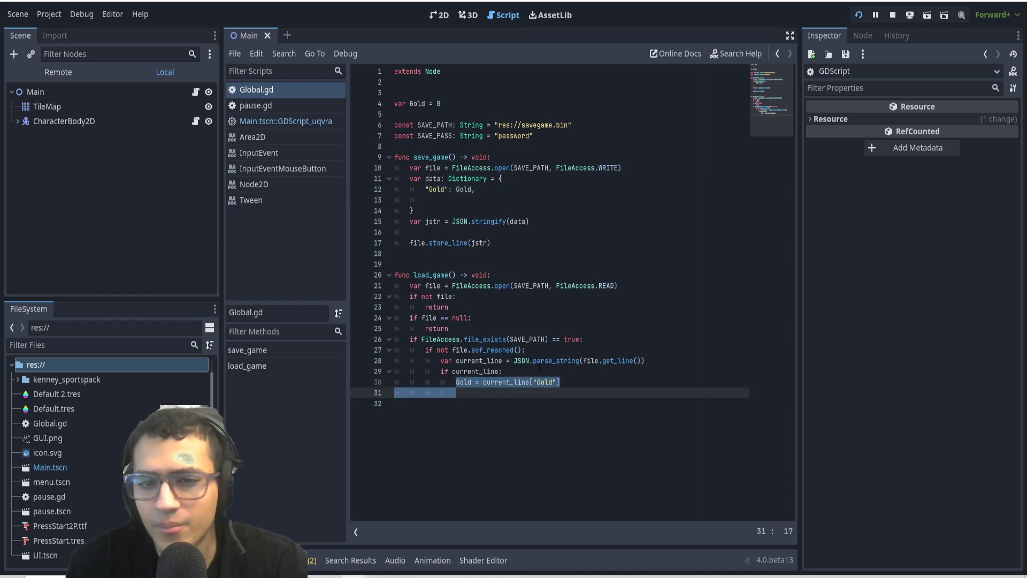
pyautogui.click(482, 393)
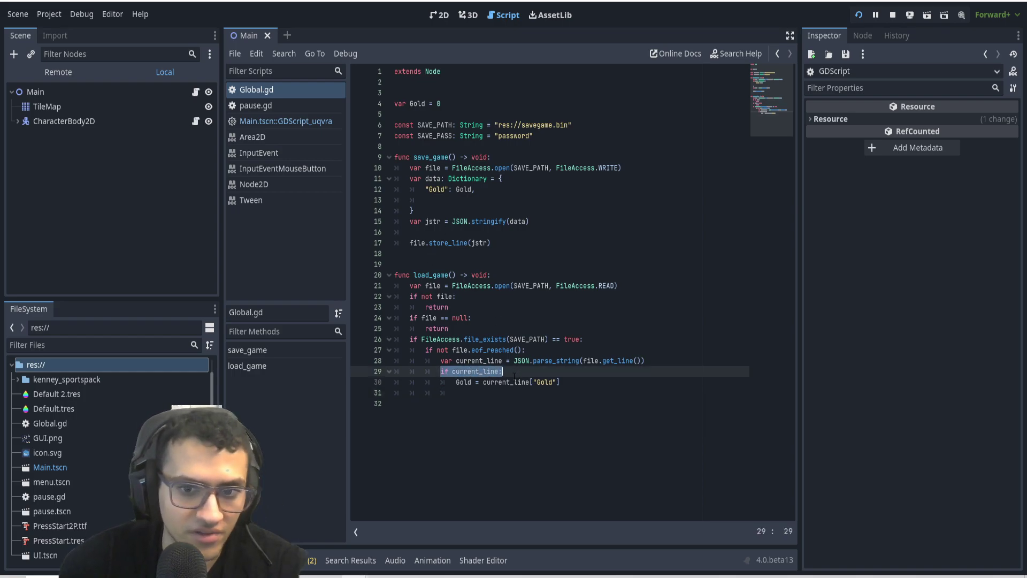
pyautogui.click(477, 382)
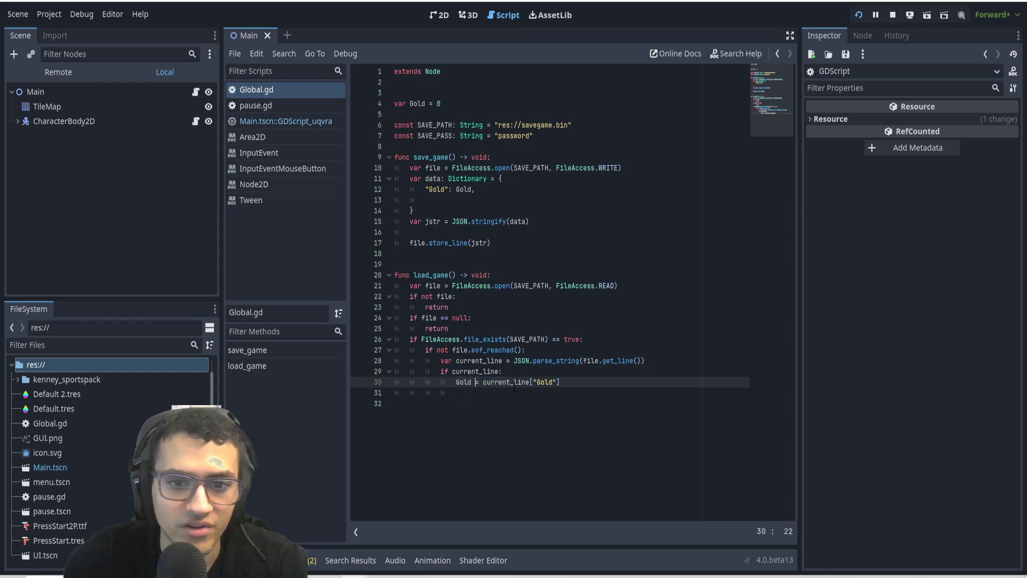
pyautogui.doubleClick(545, 382)
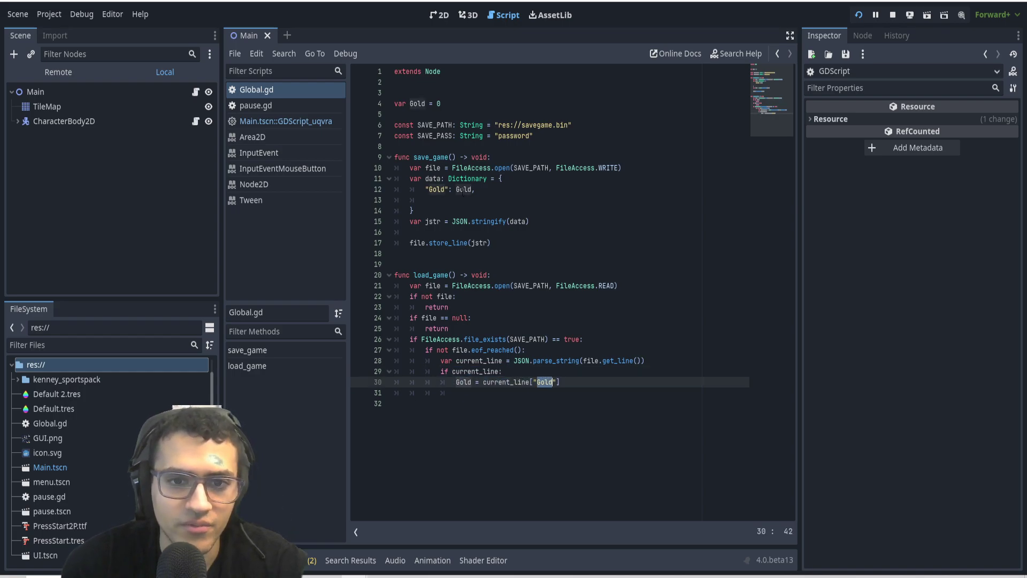
pyautogui.click(502, 372)
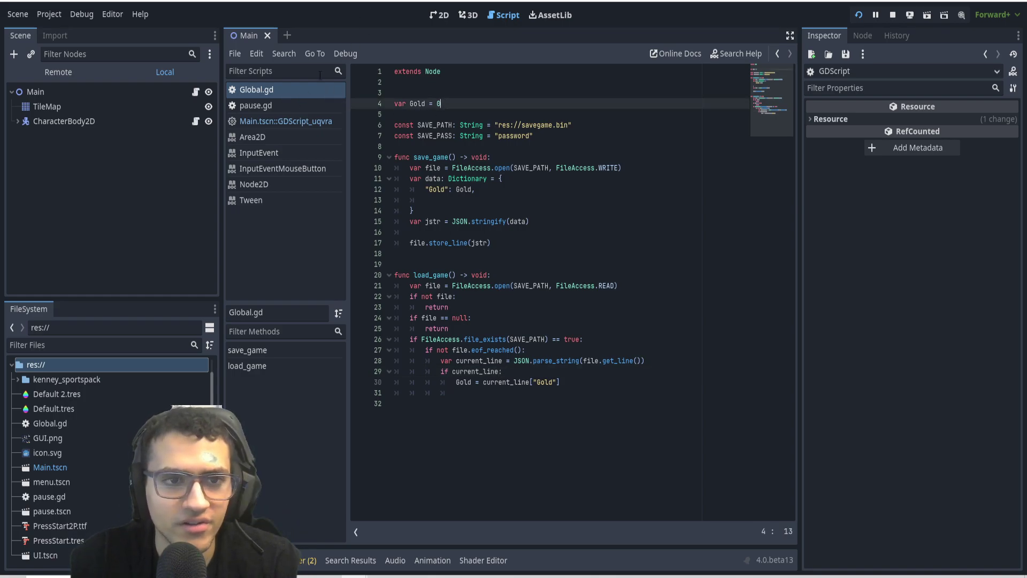
# Step: Run the project from the Main script and check the generated savegame.bin
pyautogui.click(285, 121)
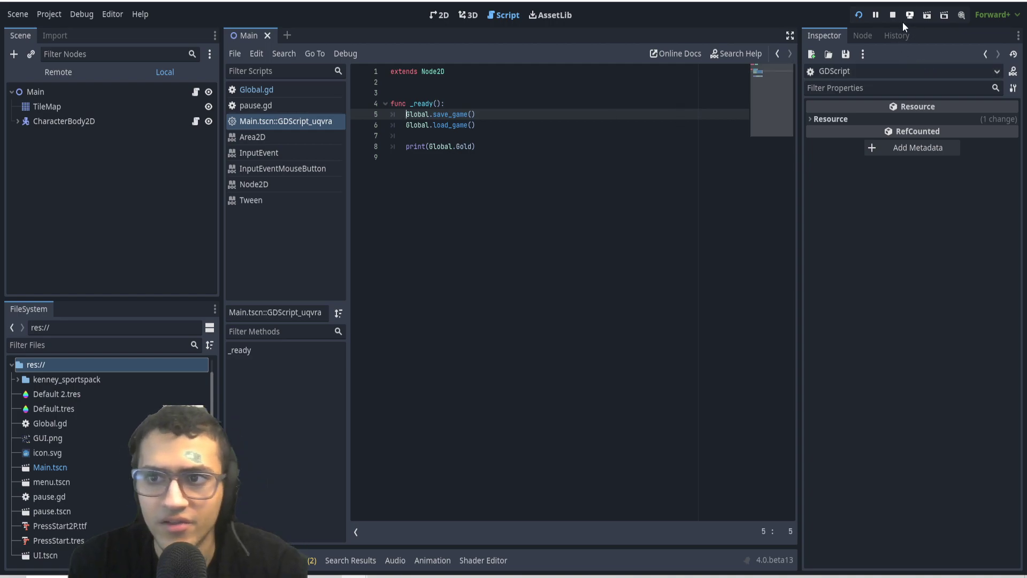
pyautogui.click(858, 15)
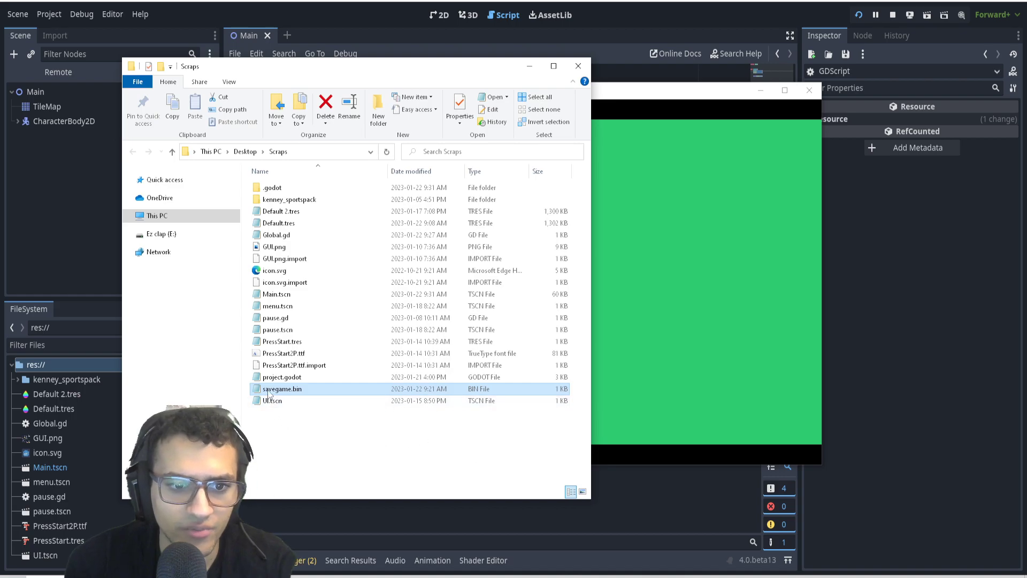
pyautogui.doubleClick(282, 388)
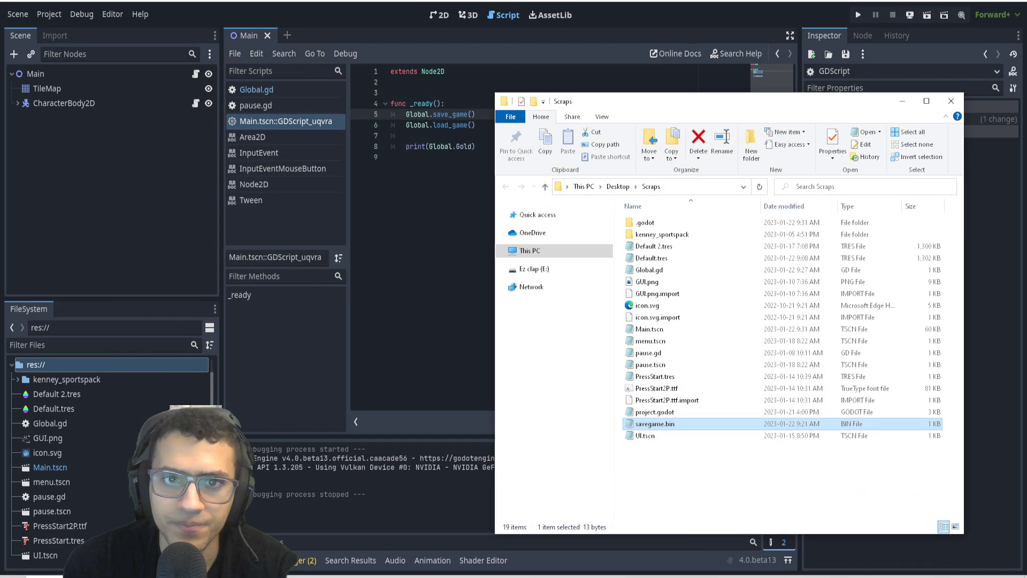
pyautogui.click(950, 101)
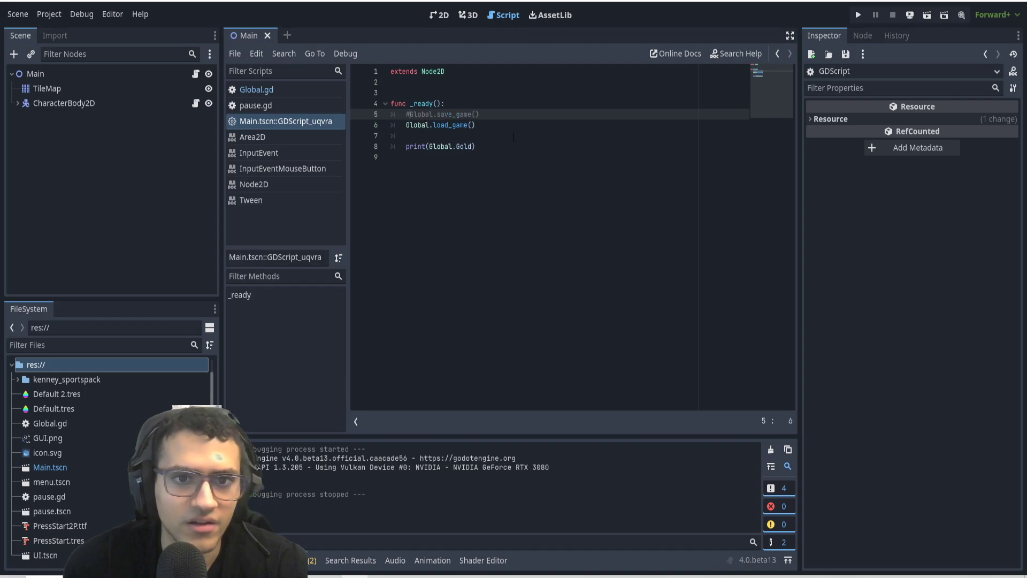
# Step: Set Gold to 100 in Global.gd, run the game again, save, and reopen the Main script
pyautogui.click(256, 89)
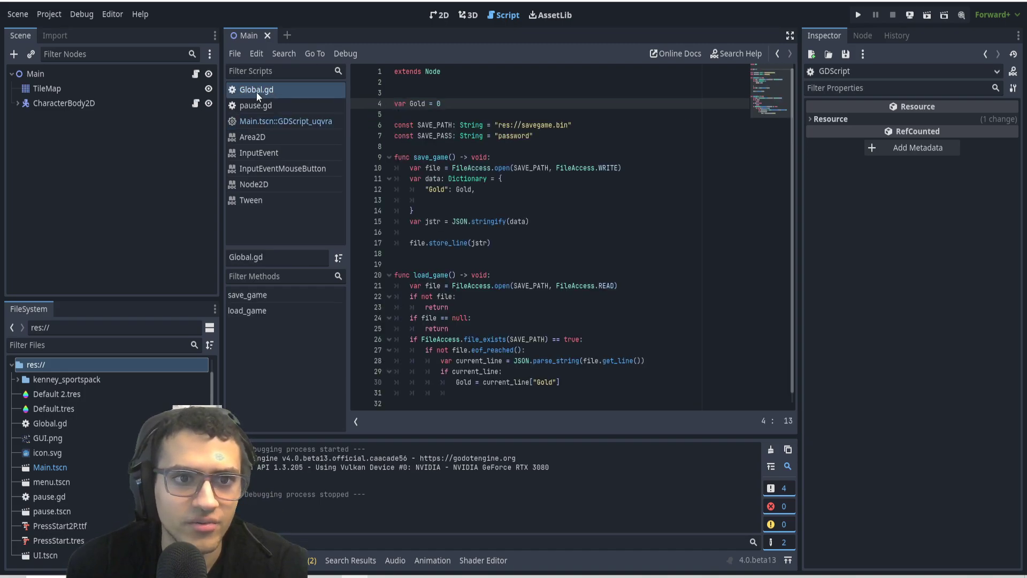
pyautogui.write('100')
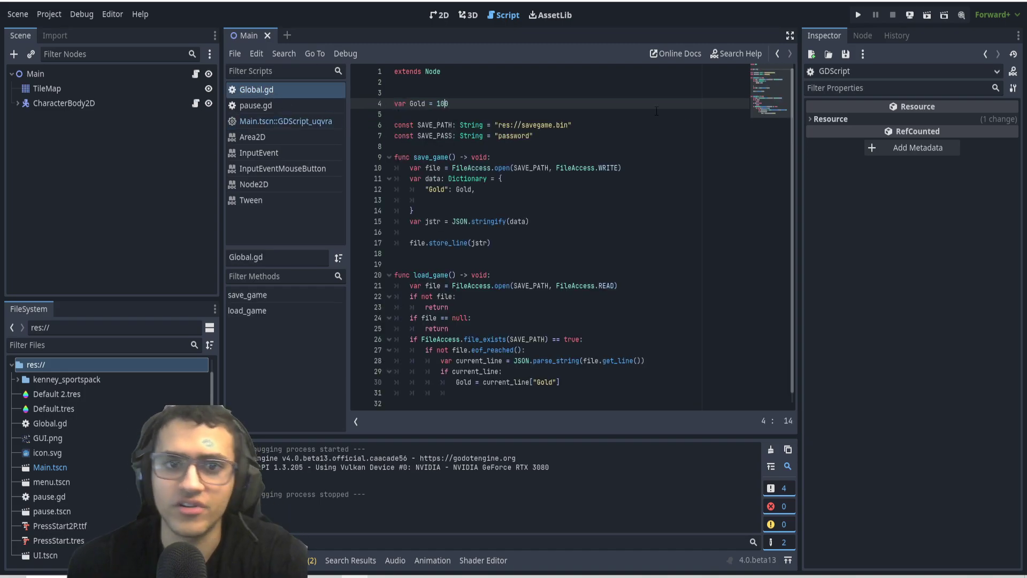
pyautogui.click(857, 14)
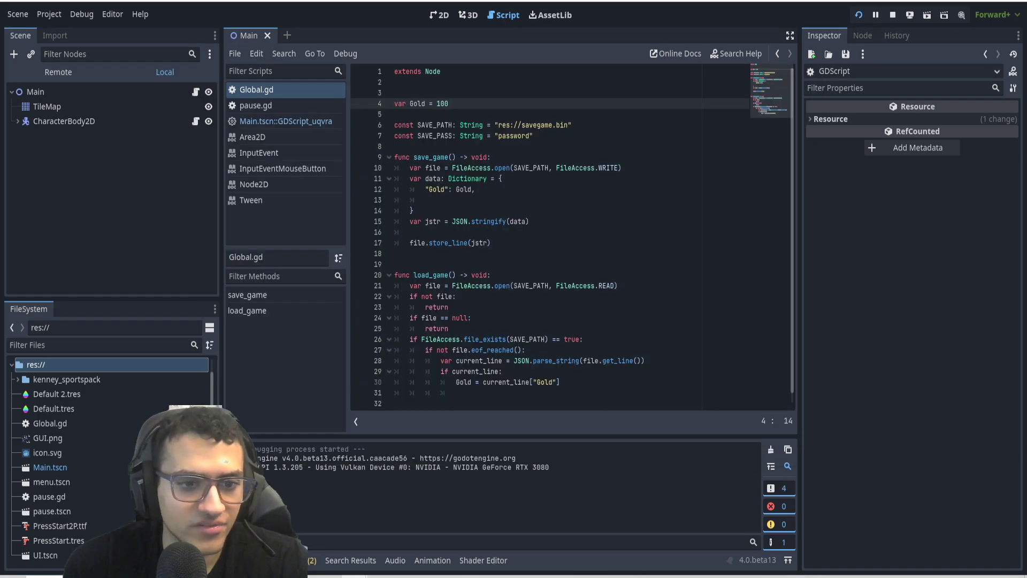
pyautogui.press('ctrl+s')
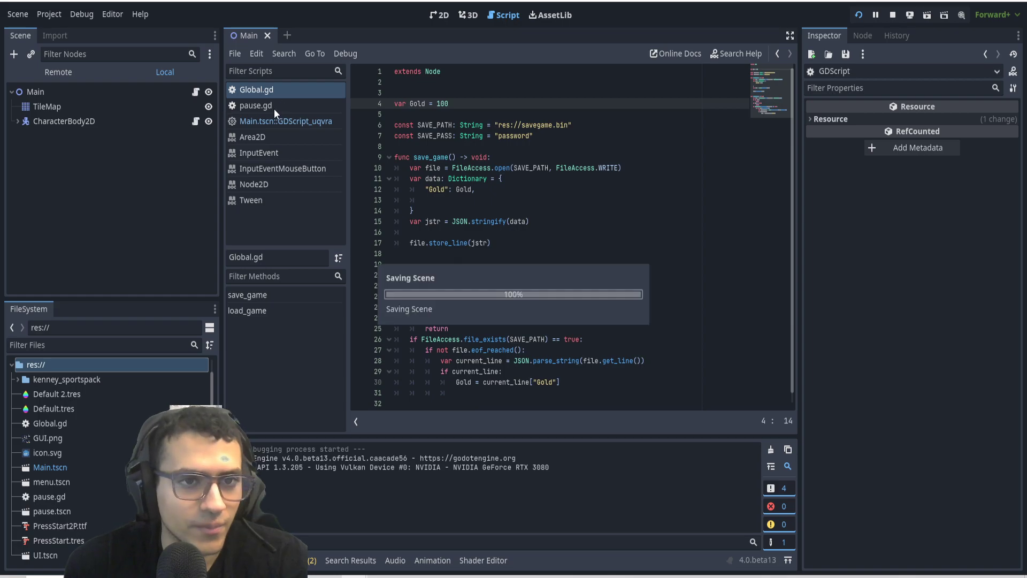
pyautogui.click(284, 121)
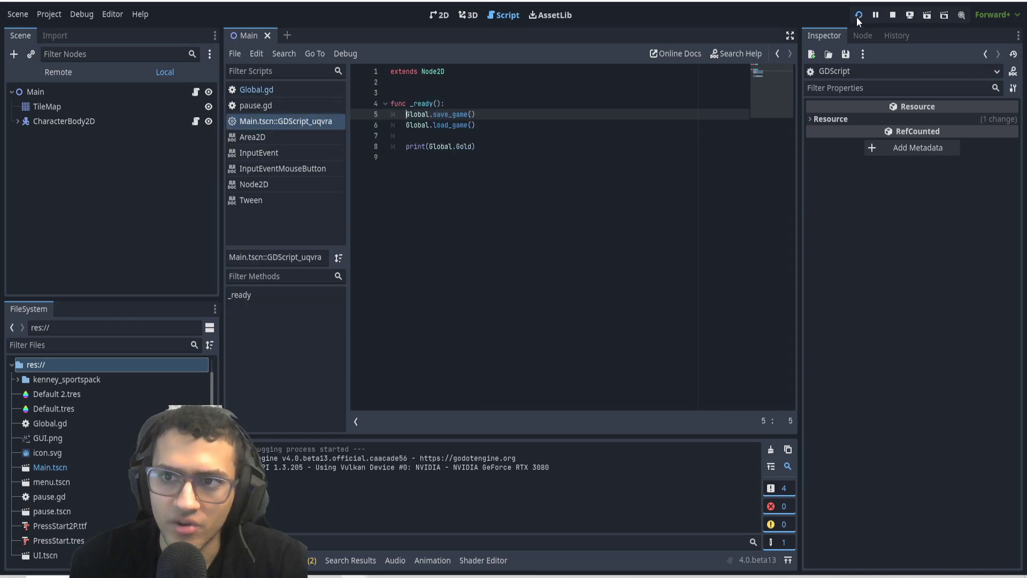
# Step: Rerun the game and open savegame.bin in Notepad to view {"Gold":100}
pyautogui.click(859, 15)
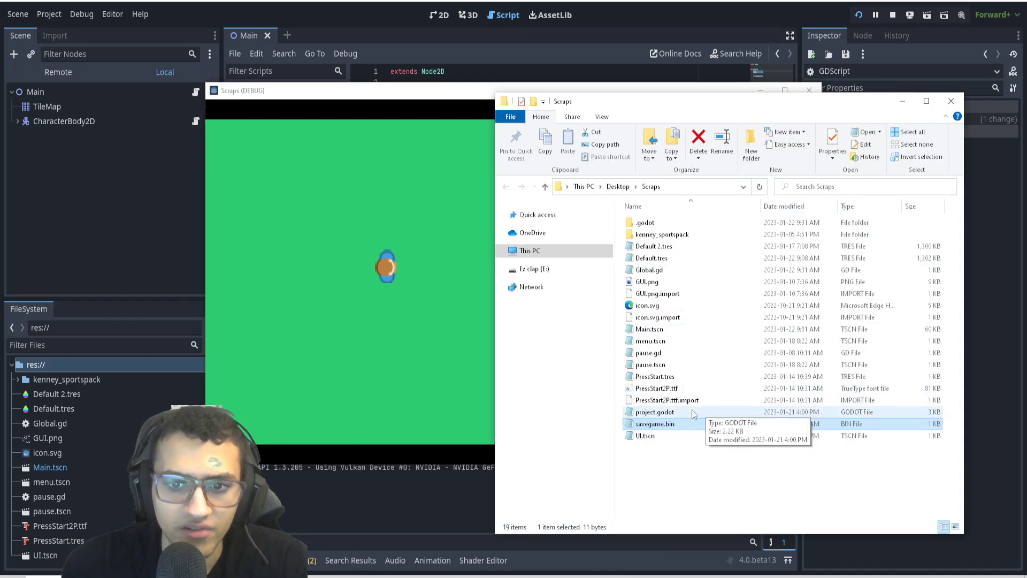
pyautogui.doubleClick(654, 424)
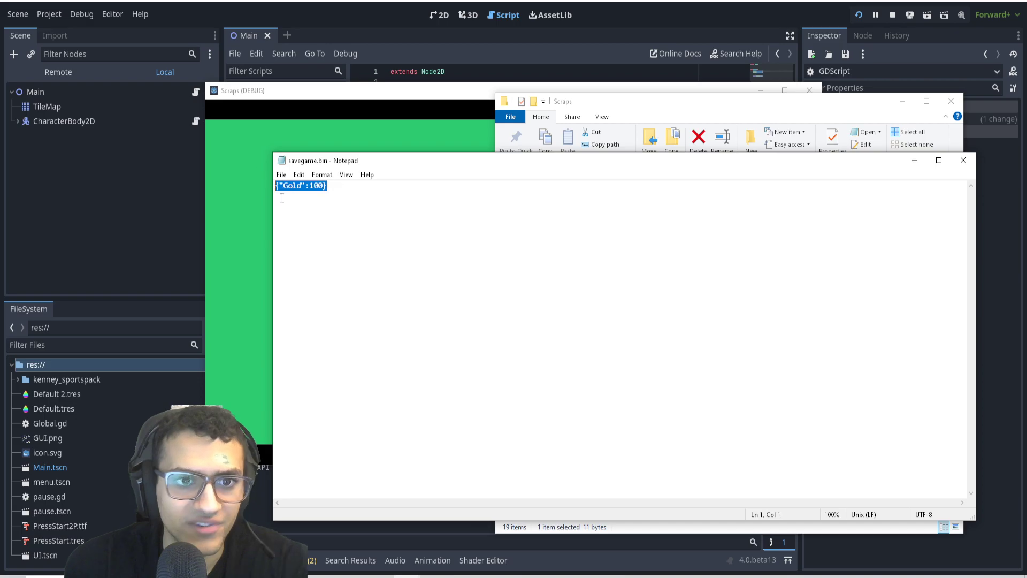
pyautogui.click(371, 218)
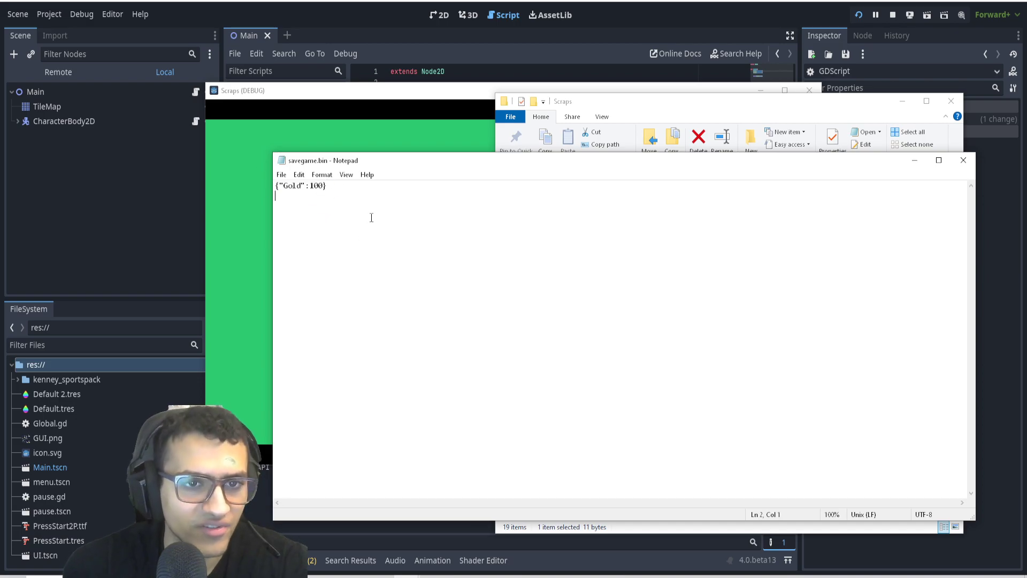
pyautogui.moveTo(963, 160)
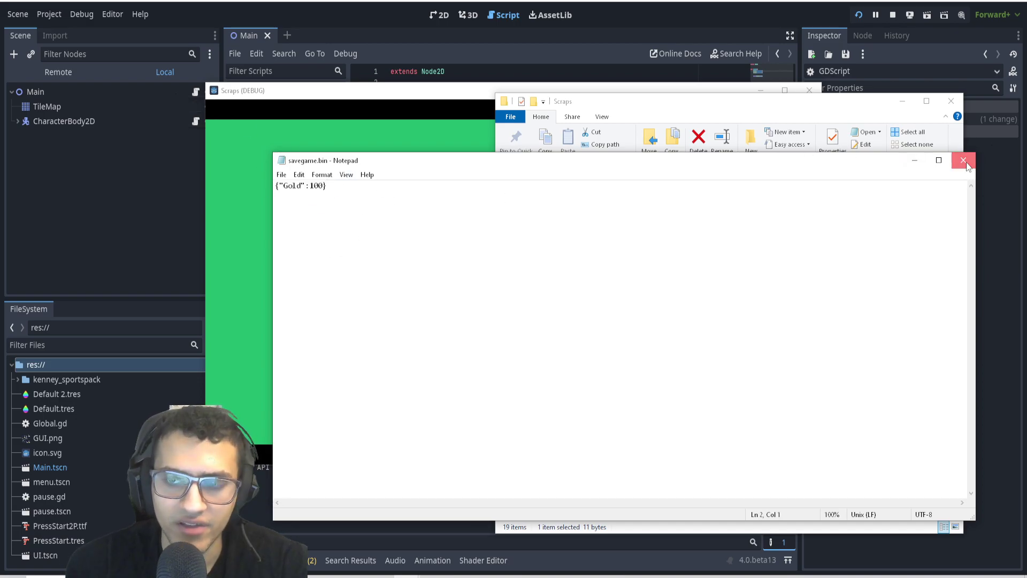
pyautogui.press('ctrl+a')
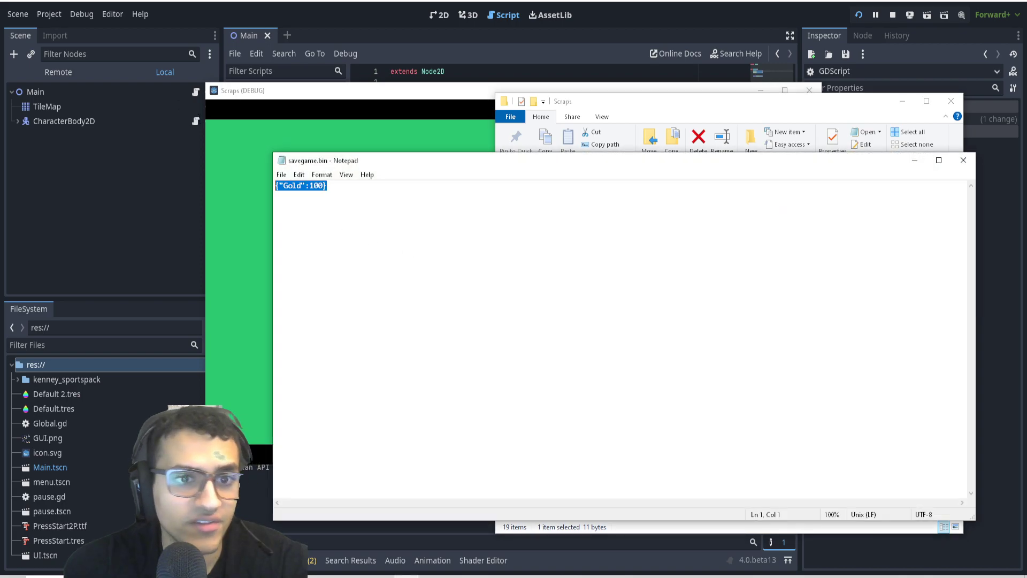
pyautogui.moveTo(46, 106)
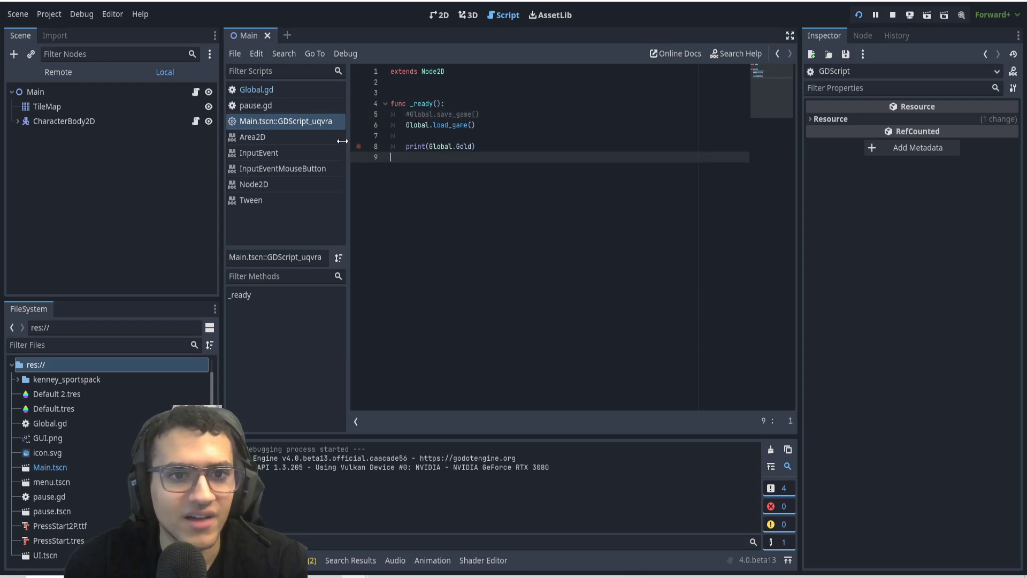
# Step: Change var Gold to 0 in Global.gd and save the script
pyautogui.click(257, 89)
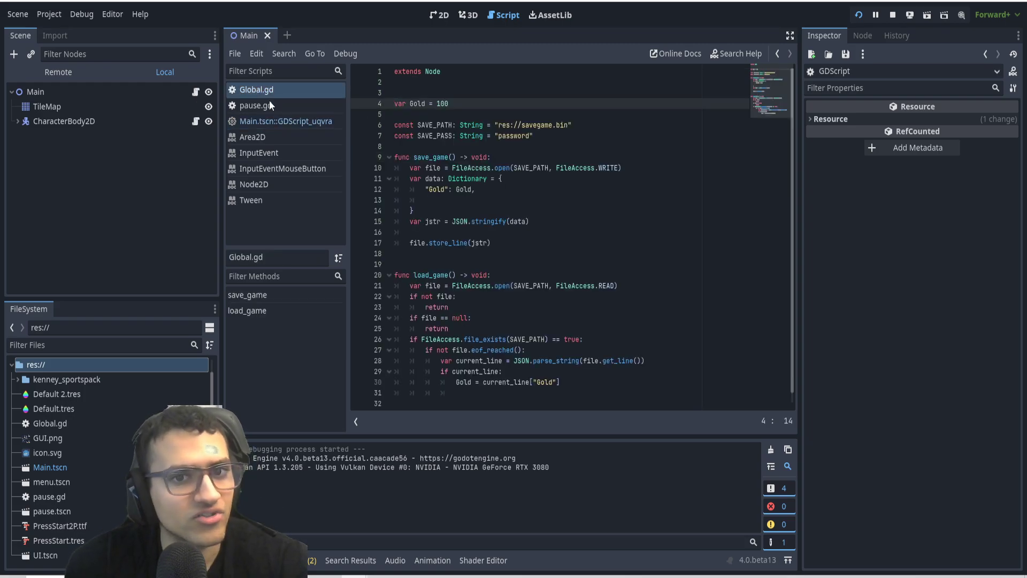
pyautogui.moveTo(456, 37)
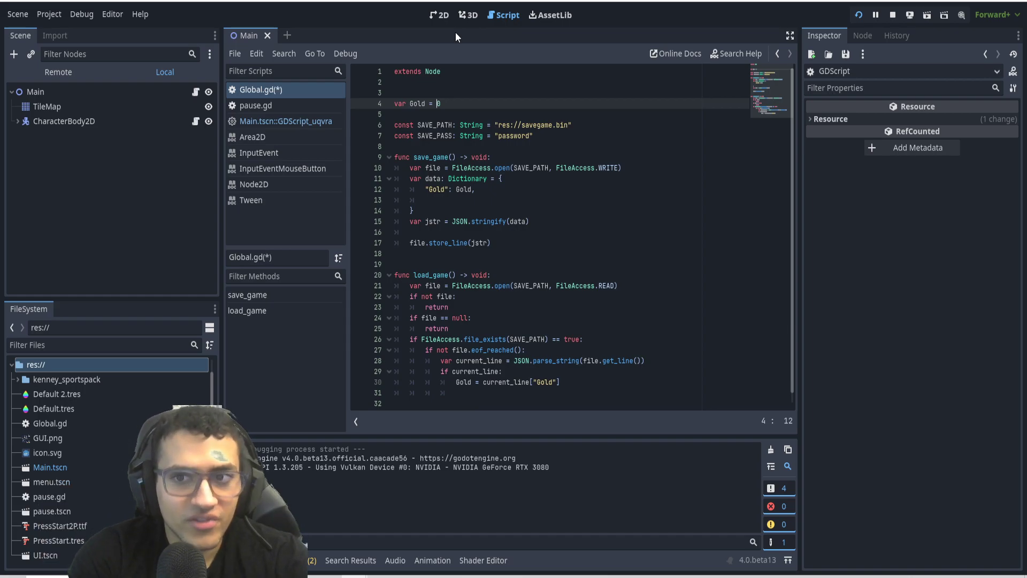
pyautogui.press('ctrl+s')
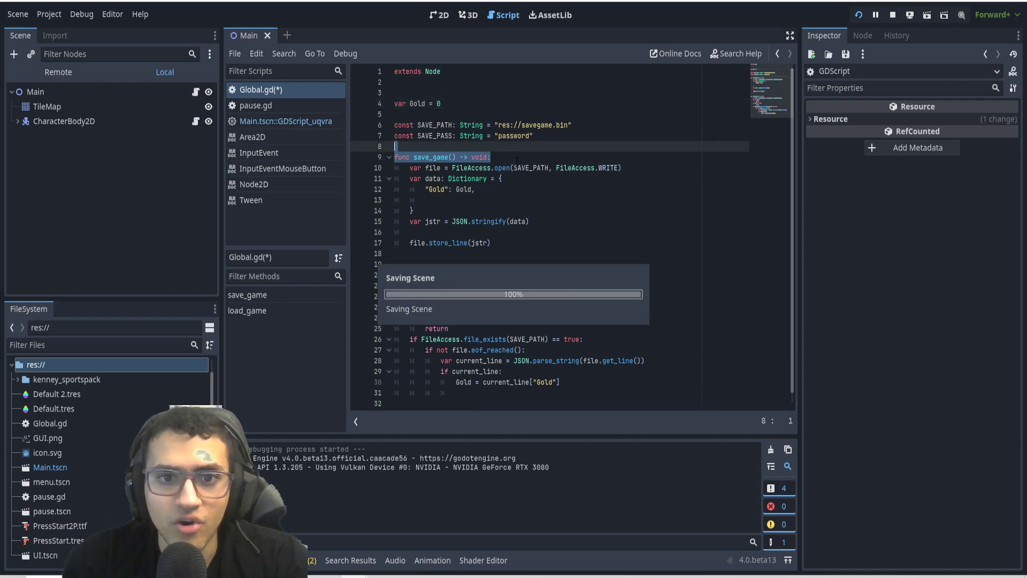
pyautogui.press('ctrl+s')
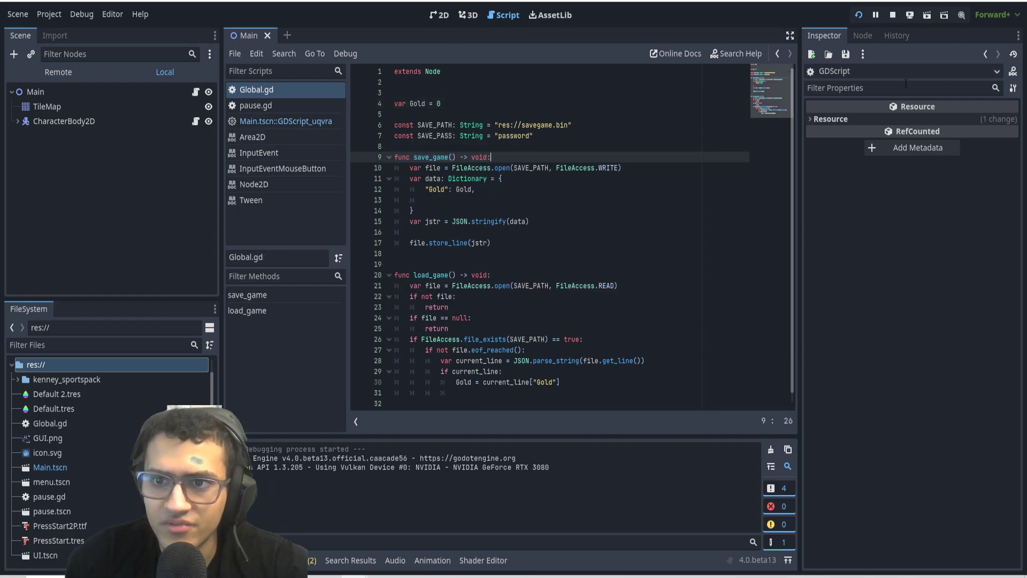
pyautogui.moveTo(1015, 71)
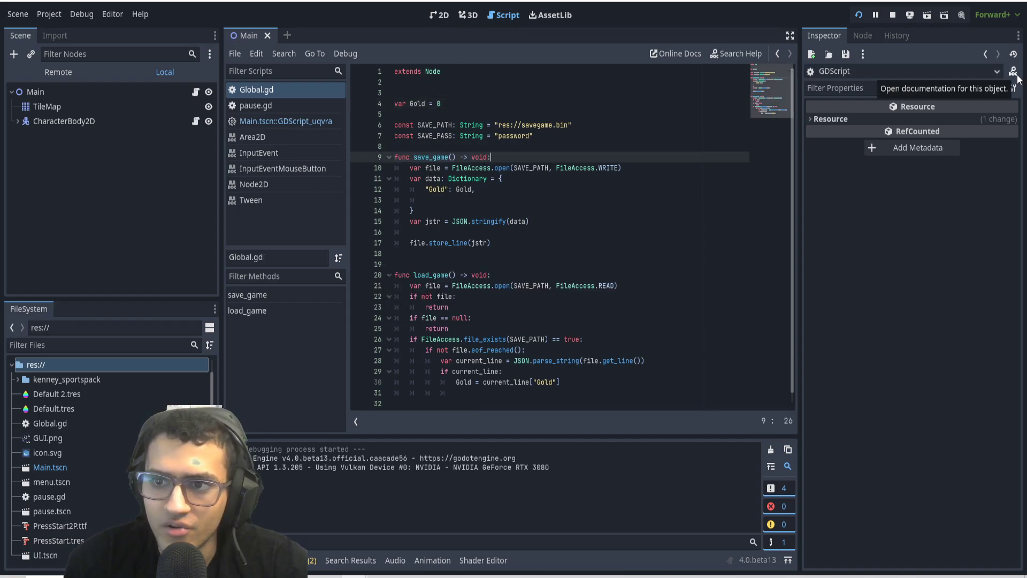
# Step: Browse the GDScript and FileAccess class documentation, then return to Global.gd
pyautogui.click(1013, 71)
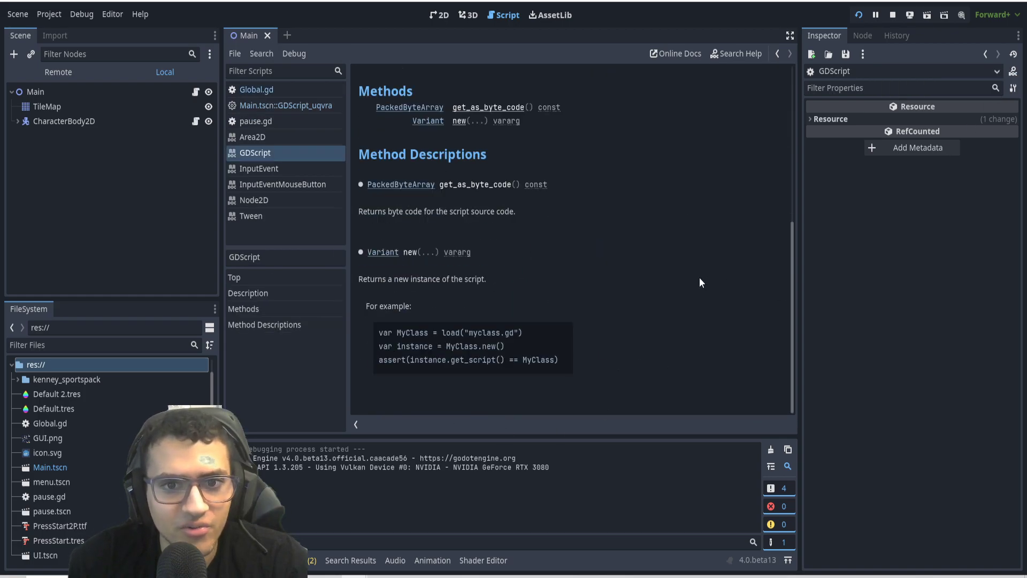
pyautogui.scroll(3)
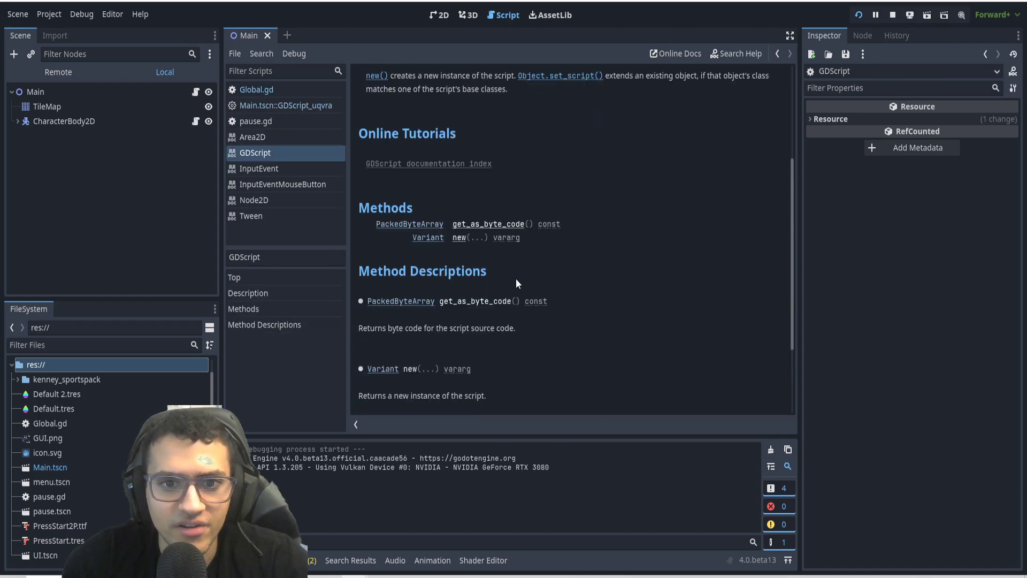
pyautogui.scroll(3)
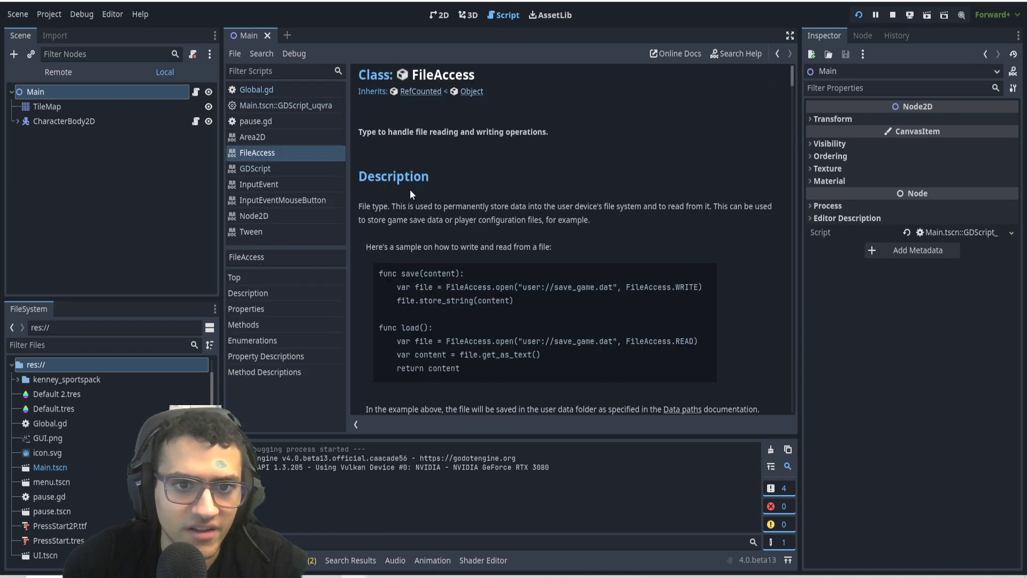
pyautogui.scroll(-3)
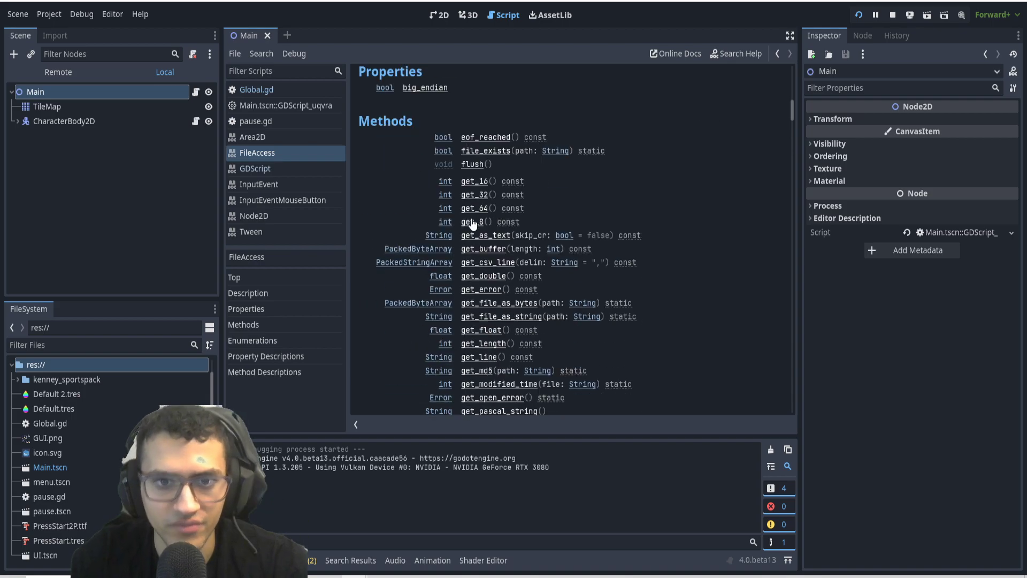
pyautogui.scroll(-3)
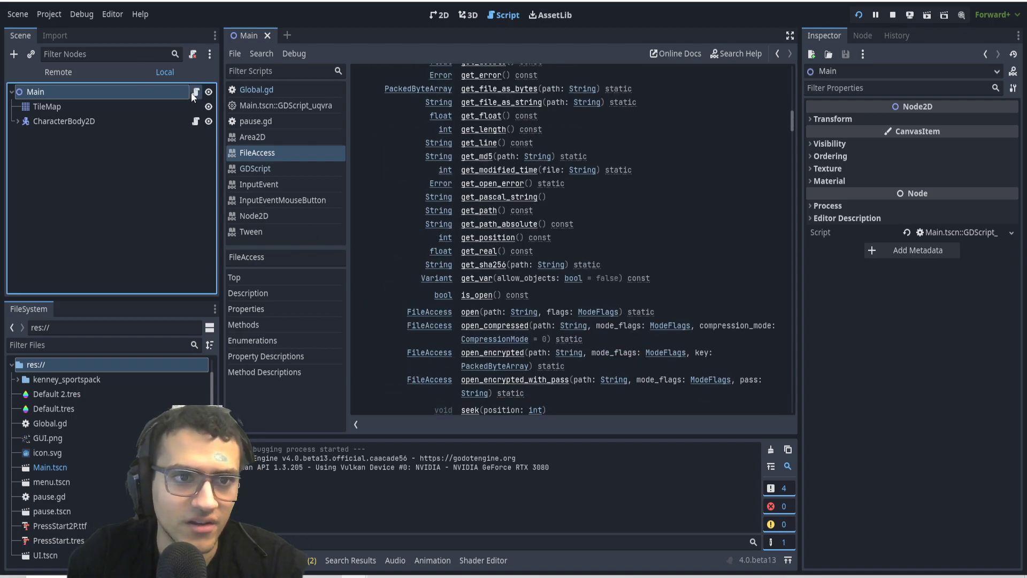
pyautogui.click(256, 89)
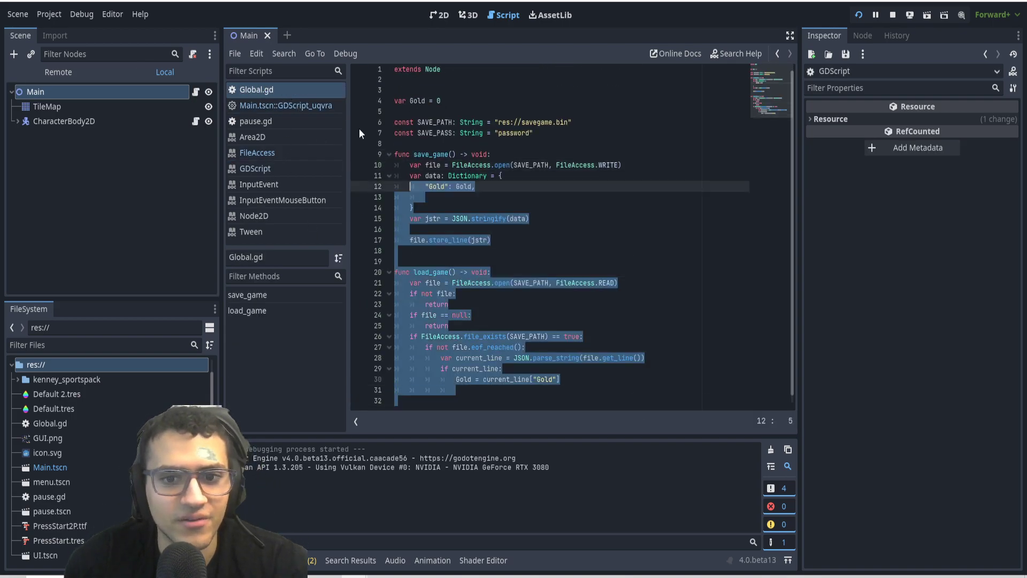
pyautogui.click(501, 368)
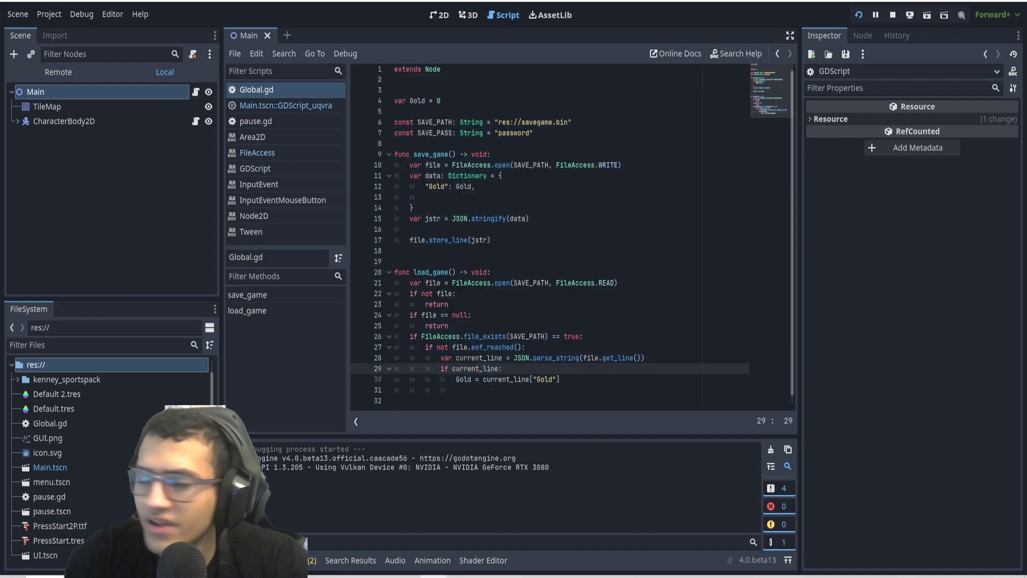